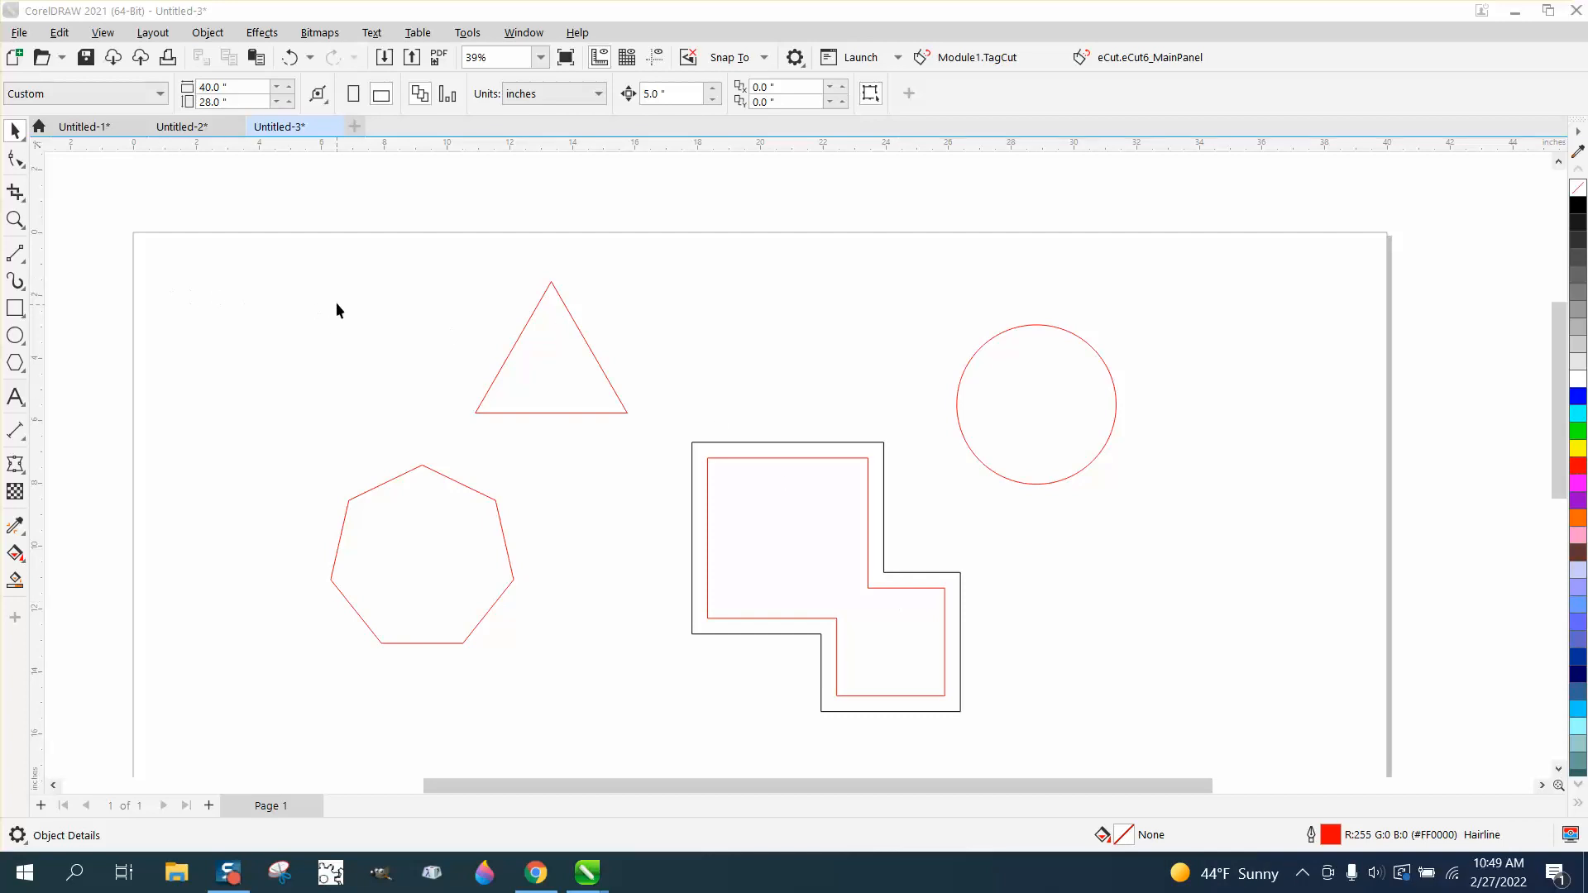
- Move the stepped shape back, look under Object > Copy Effect, then select triangle, heptagon and circle
click(207, 32)
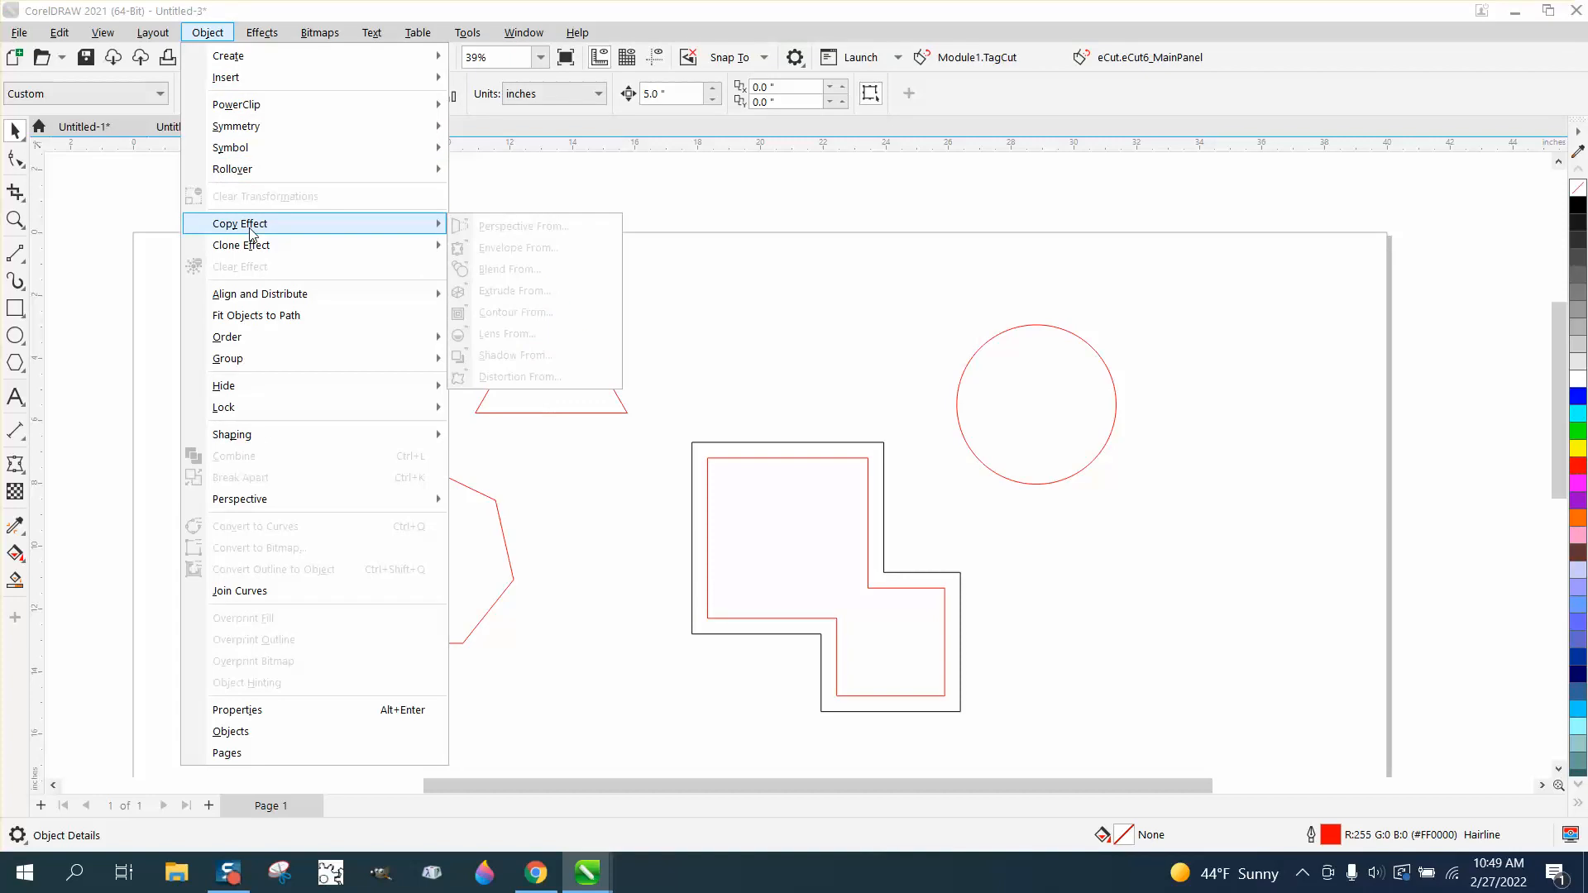
mouse_move(490, 334)
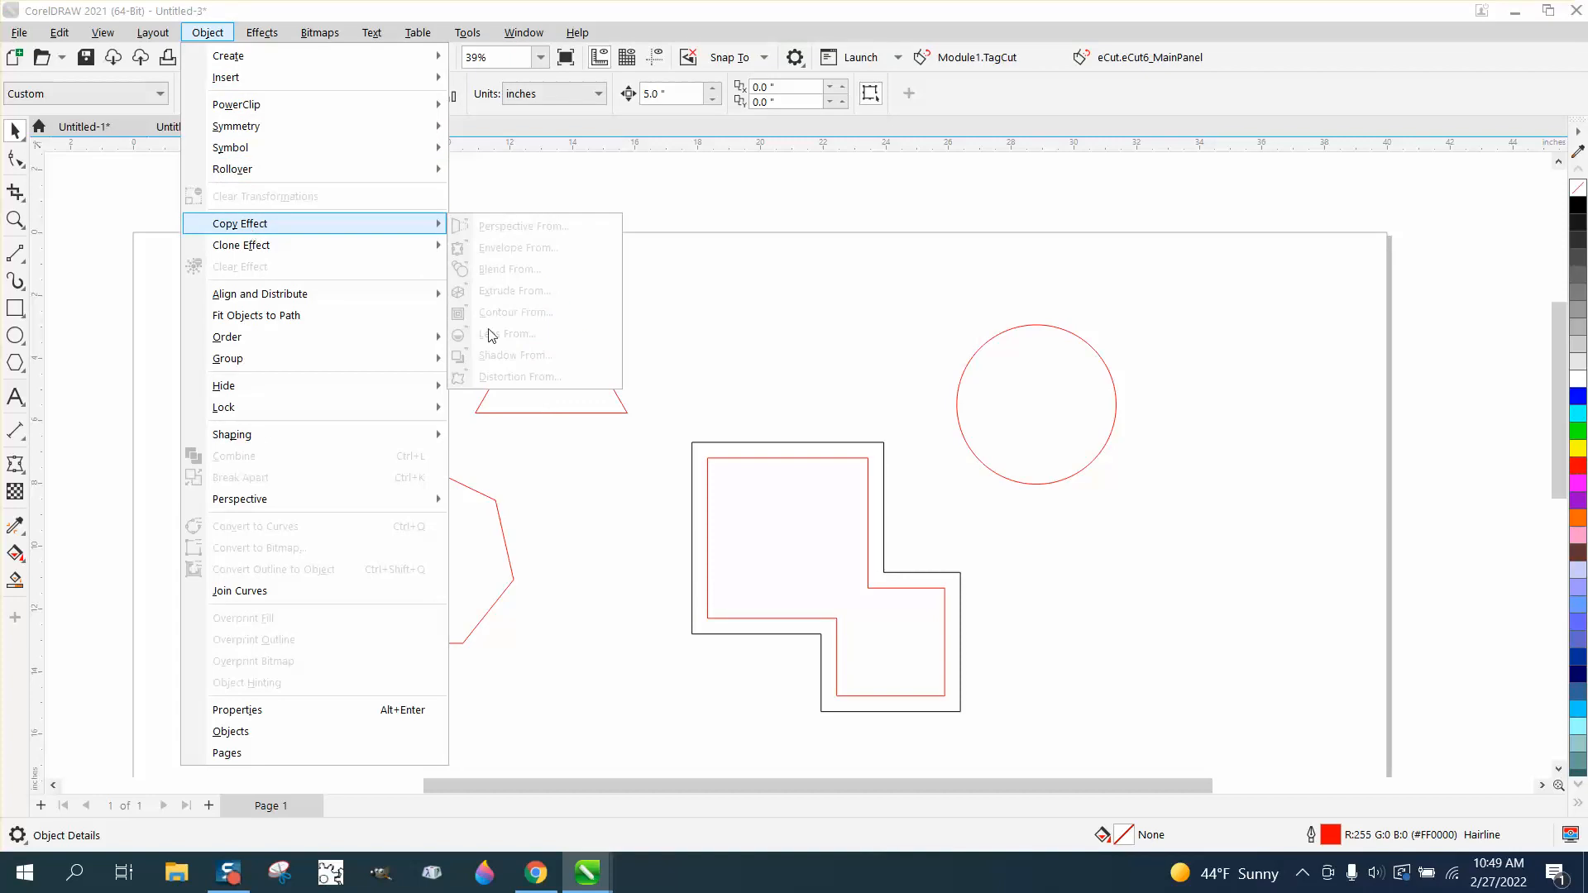
mouse_move(506, 331)
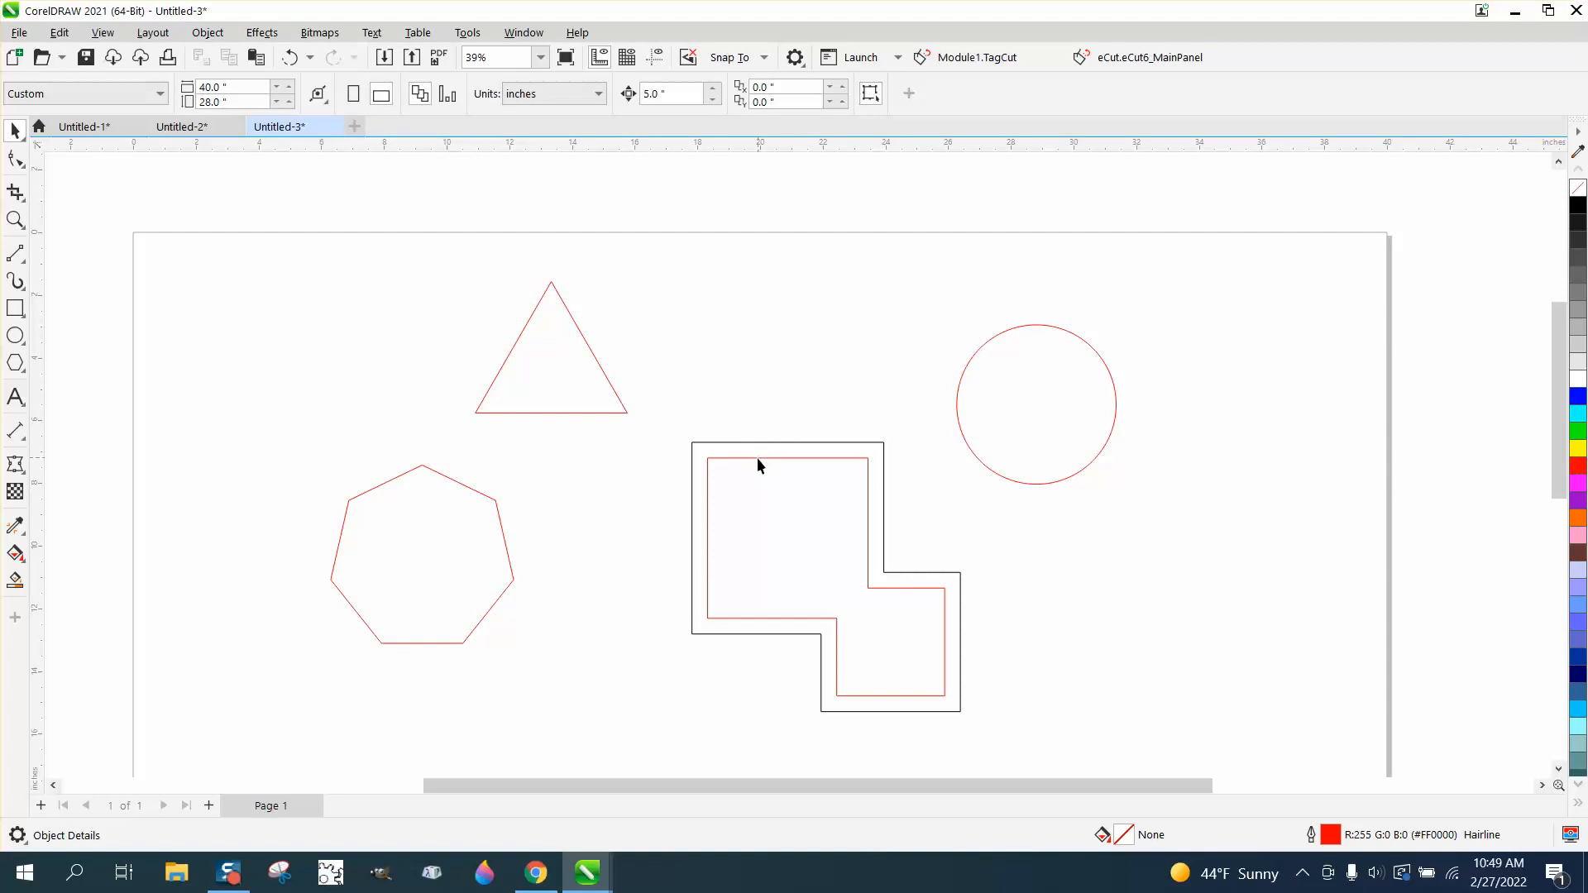
mouse_move(757, 448)
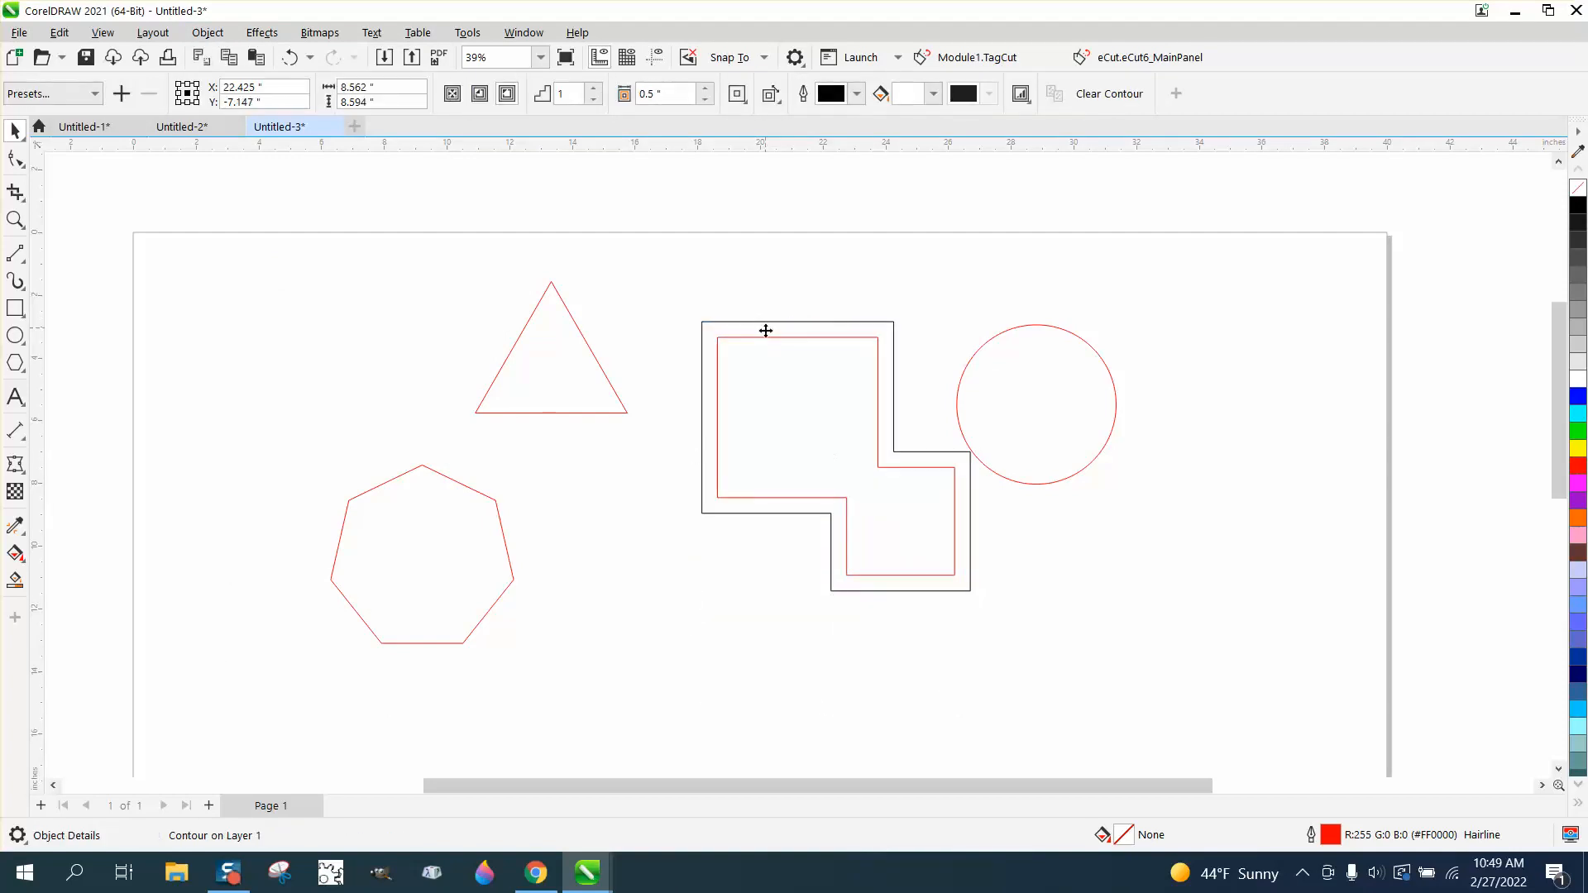
drag(798, 414, 825, 582)
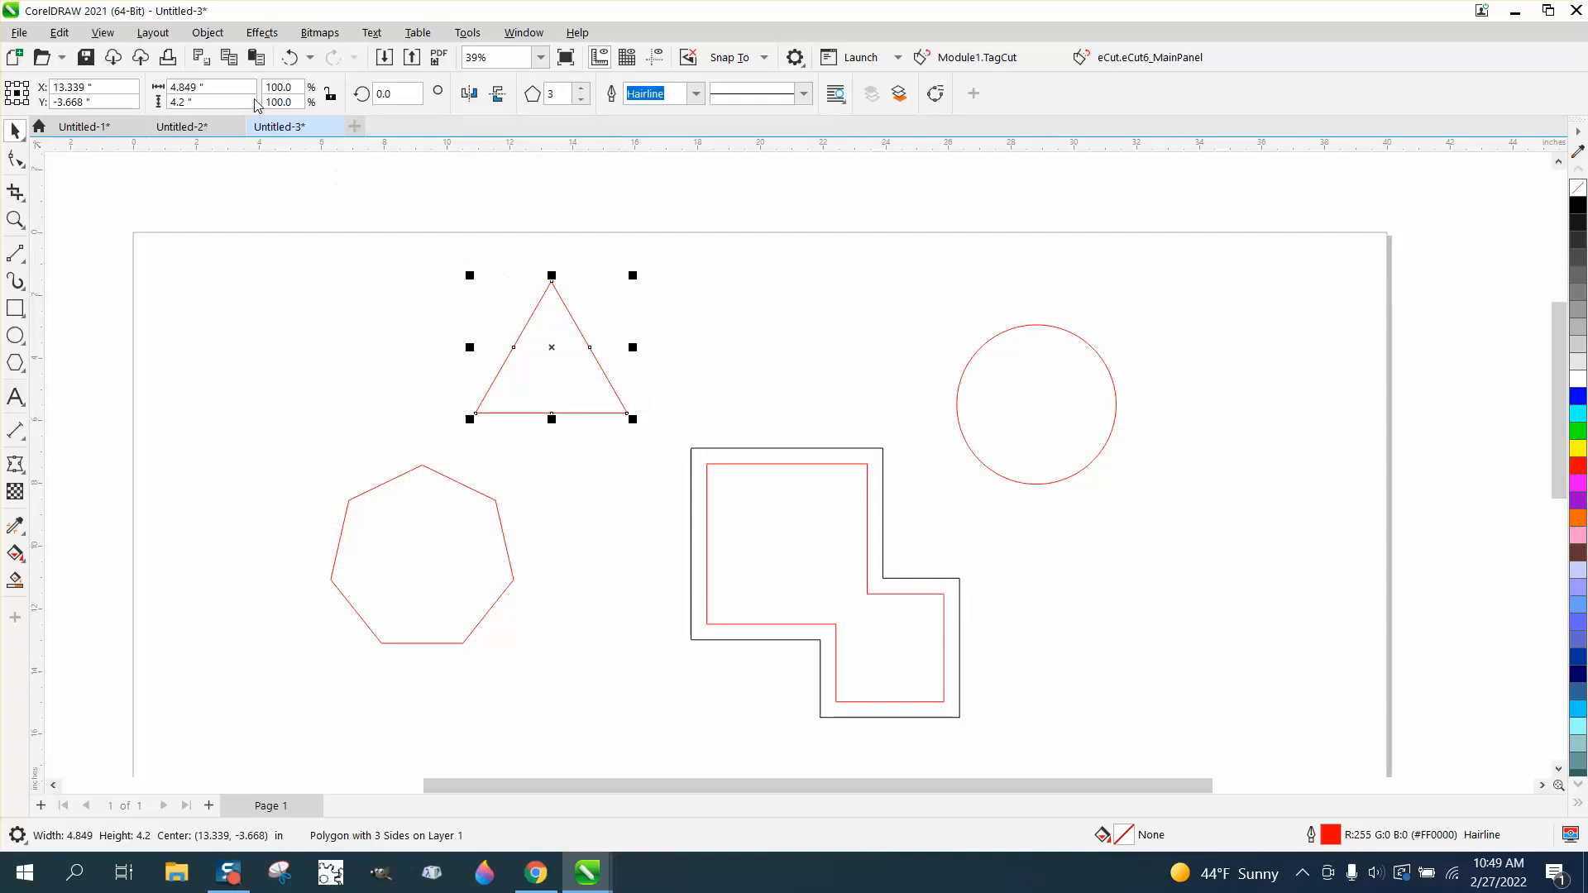
click(207, 32)
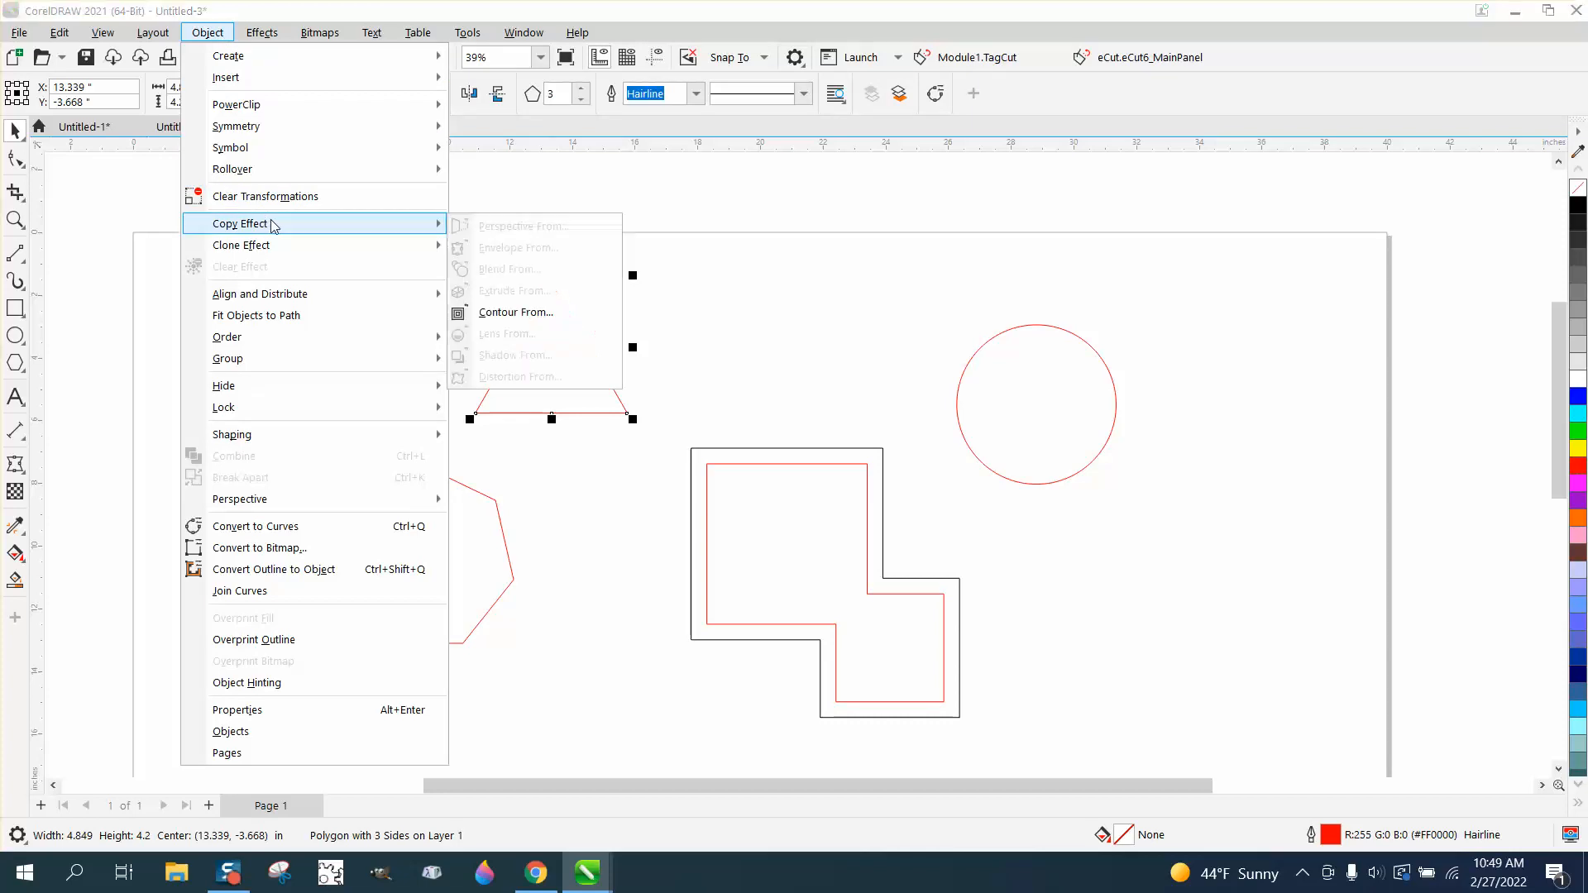
mouse_move(506, 311)
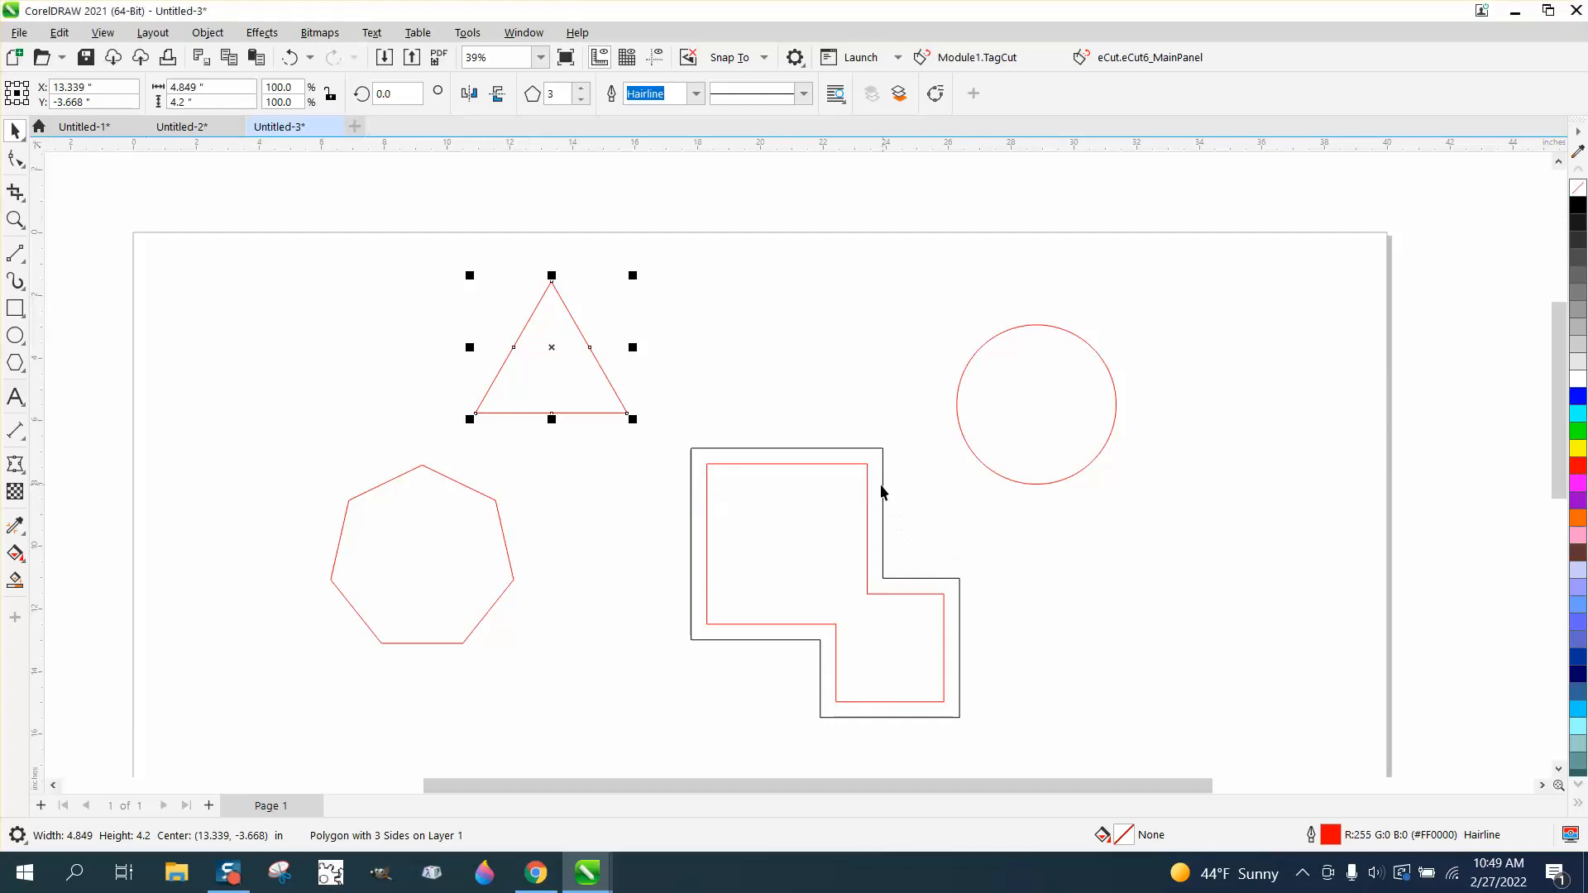
mouse_move(207, 31)
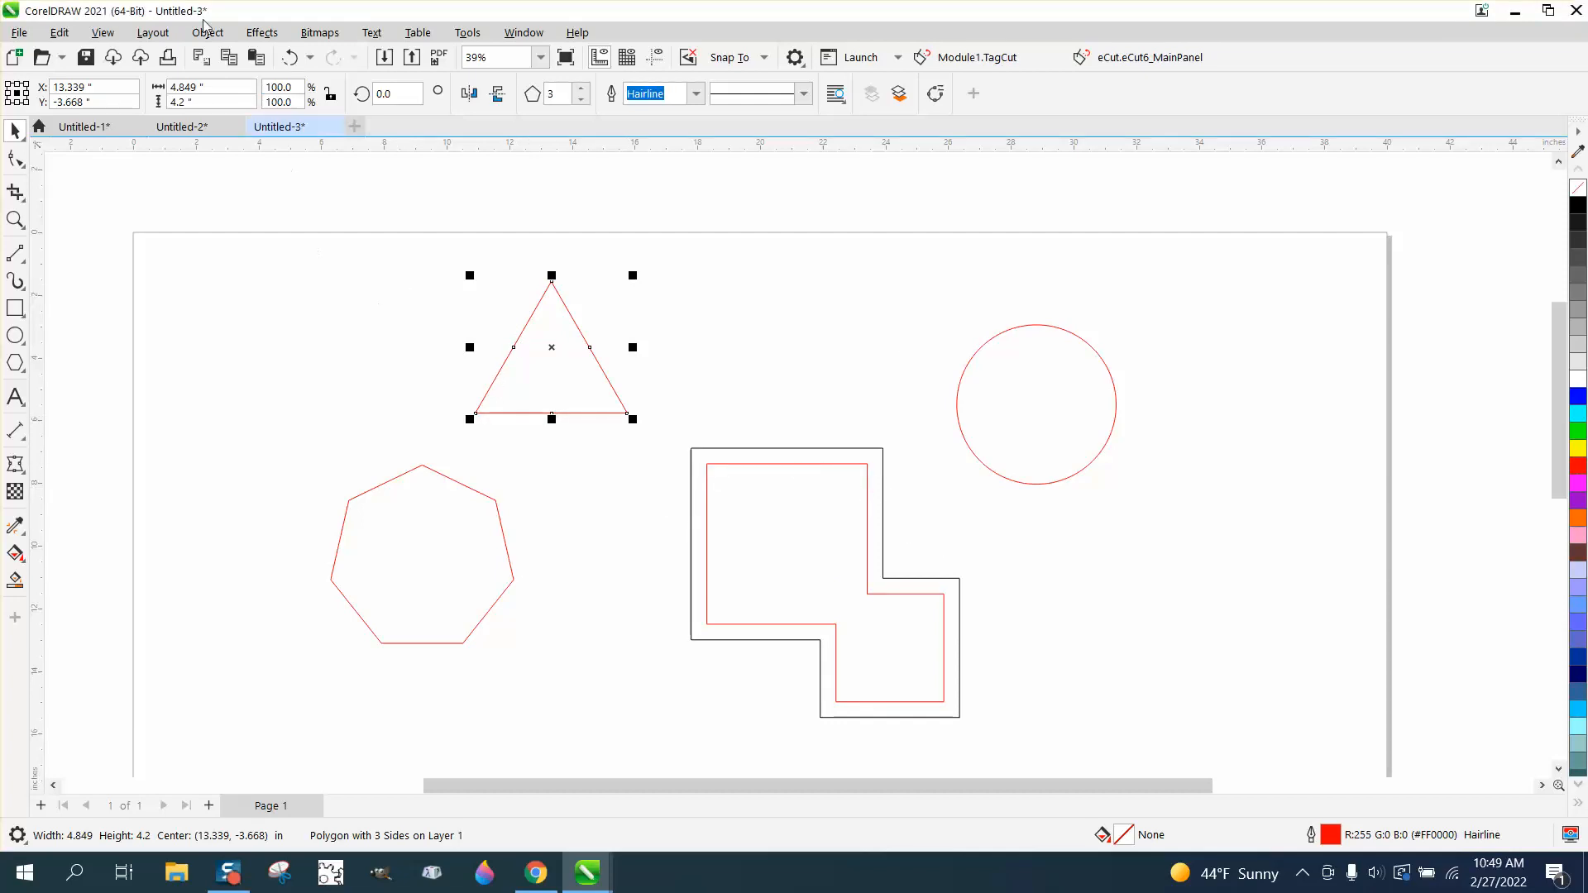
click(207, 32)
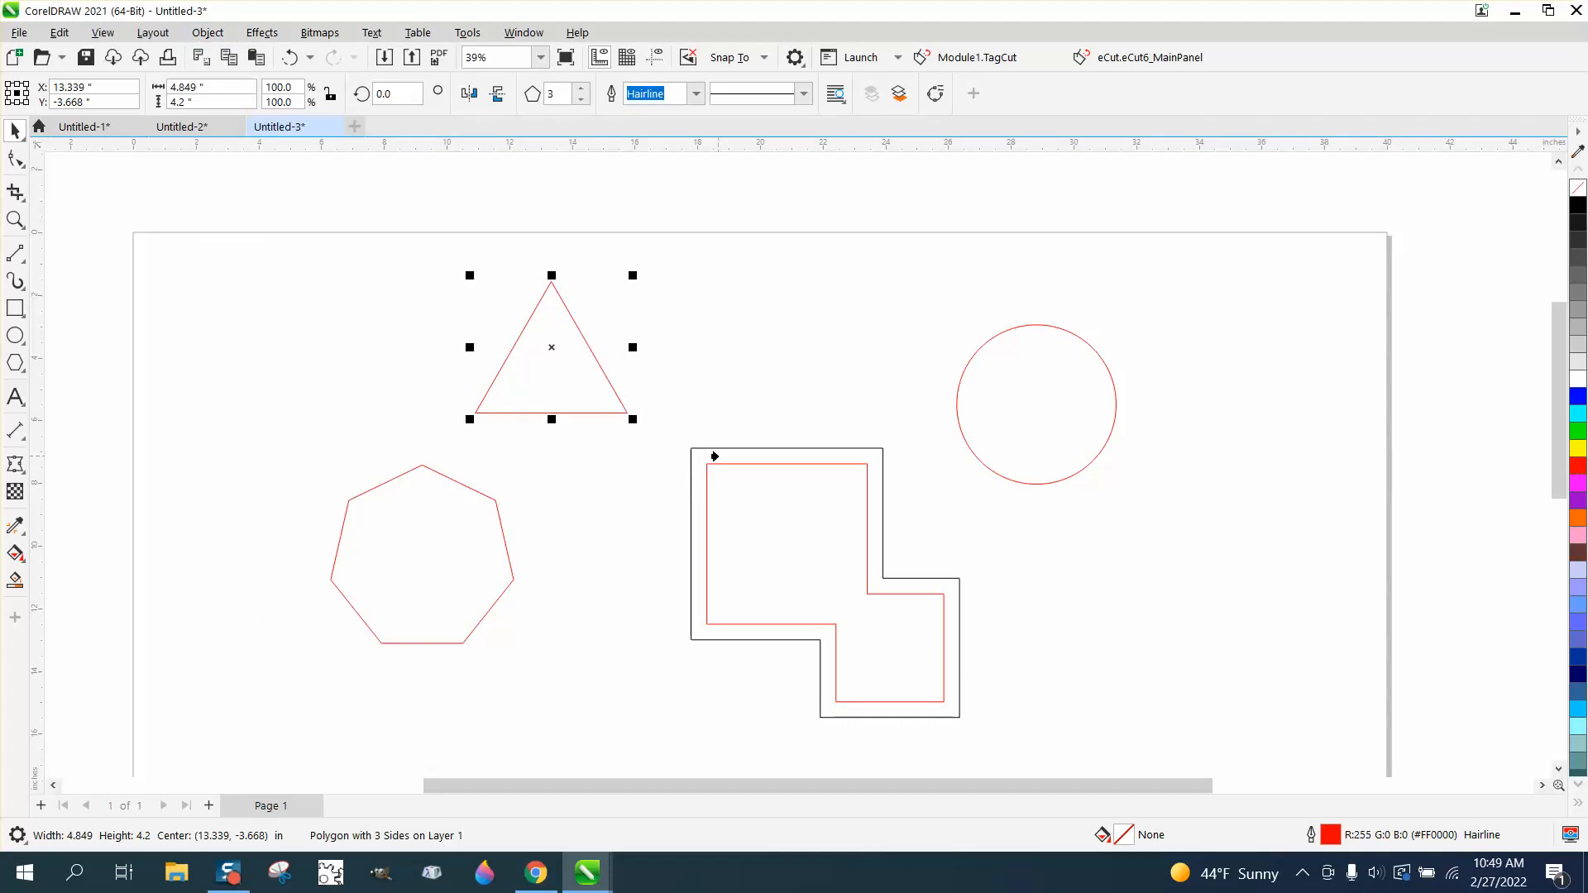
click(292, 57)
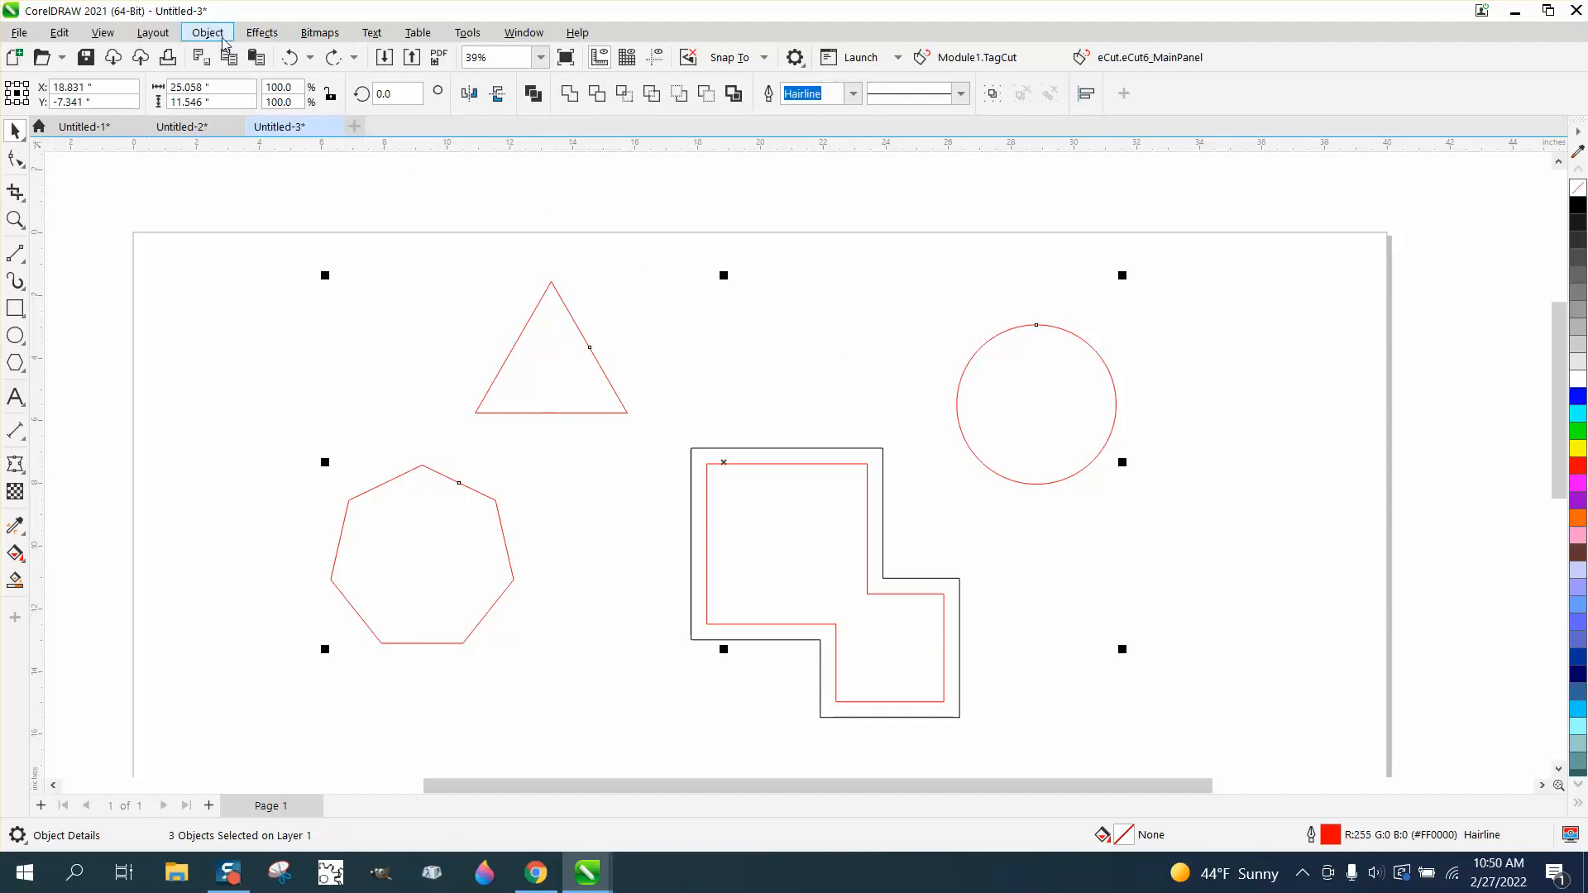
- Find Object > Copy Effect > Contour From greyed out, then group the three shapes with Ctrl+G
click(206, 32)
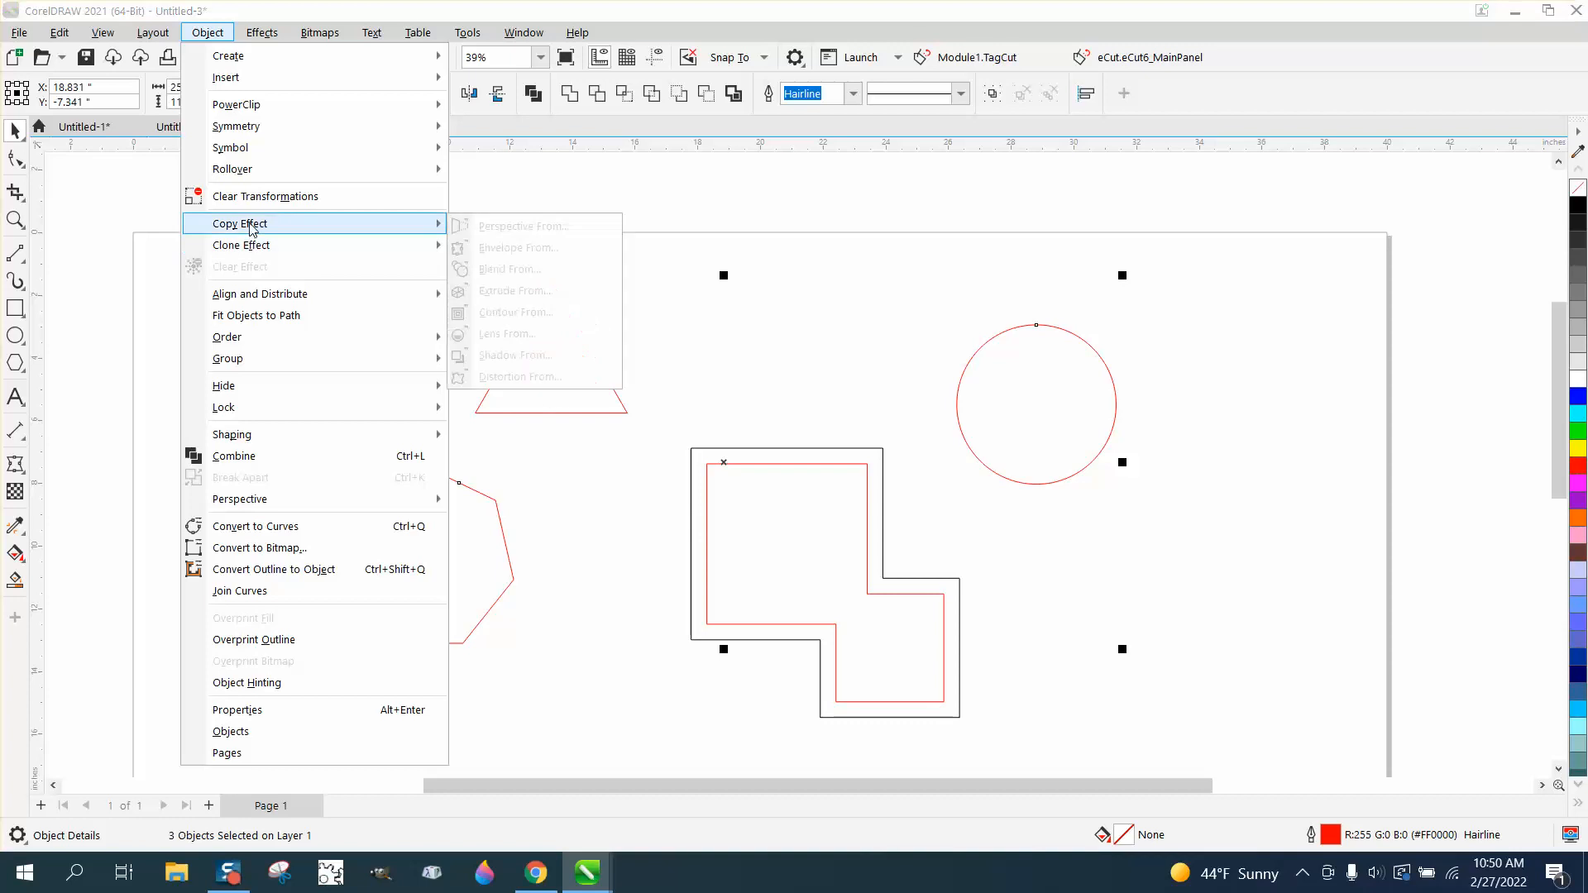
mouse_move(637, 247)
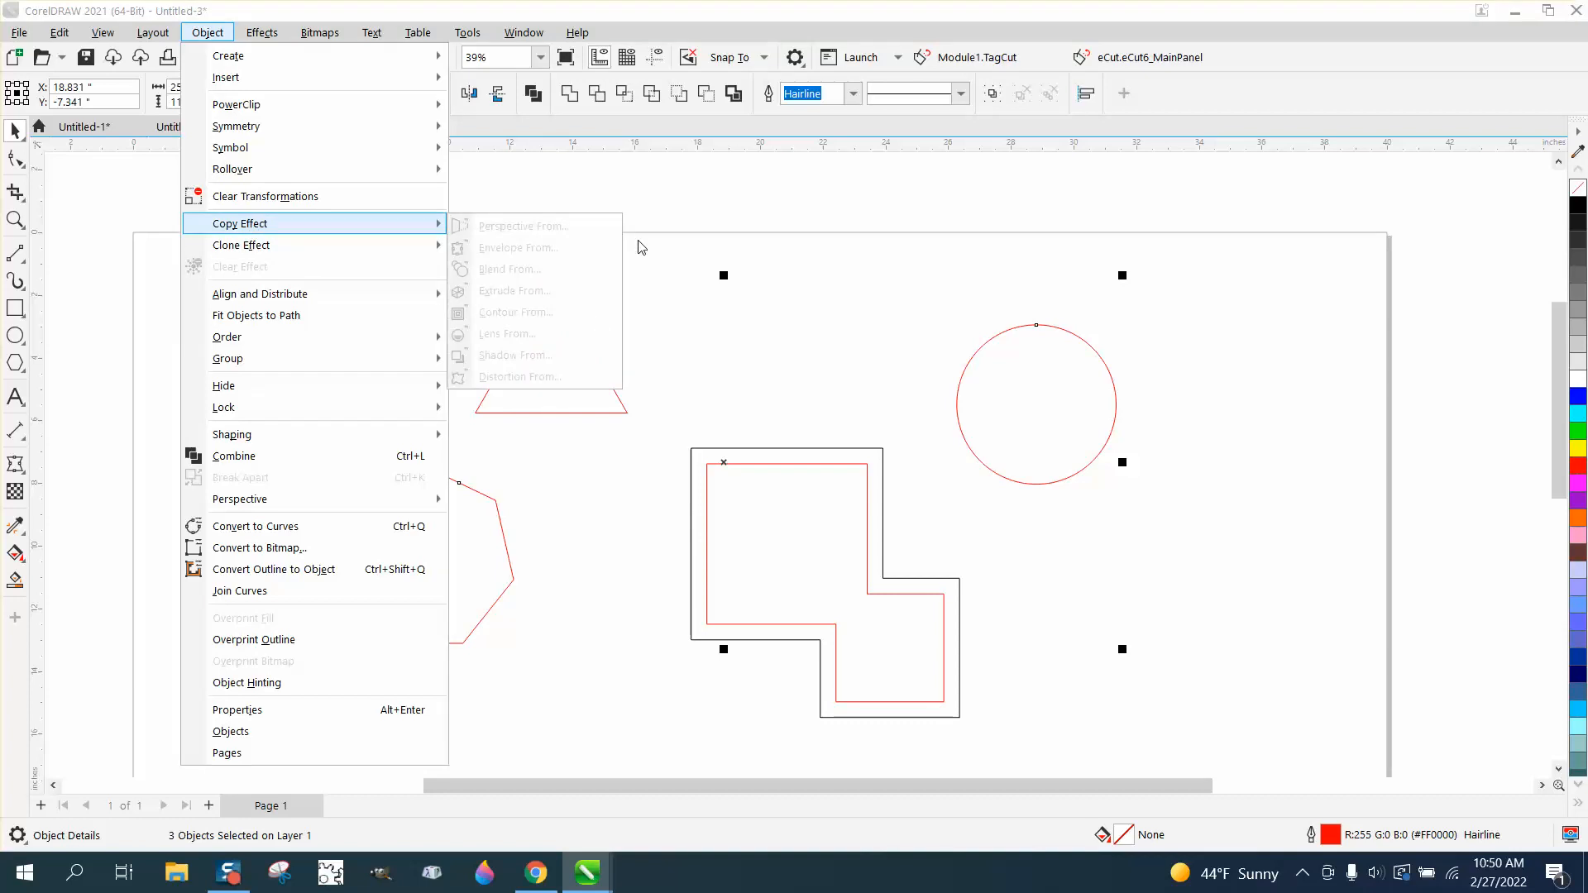
mouse_move(269, 336)
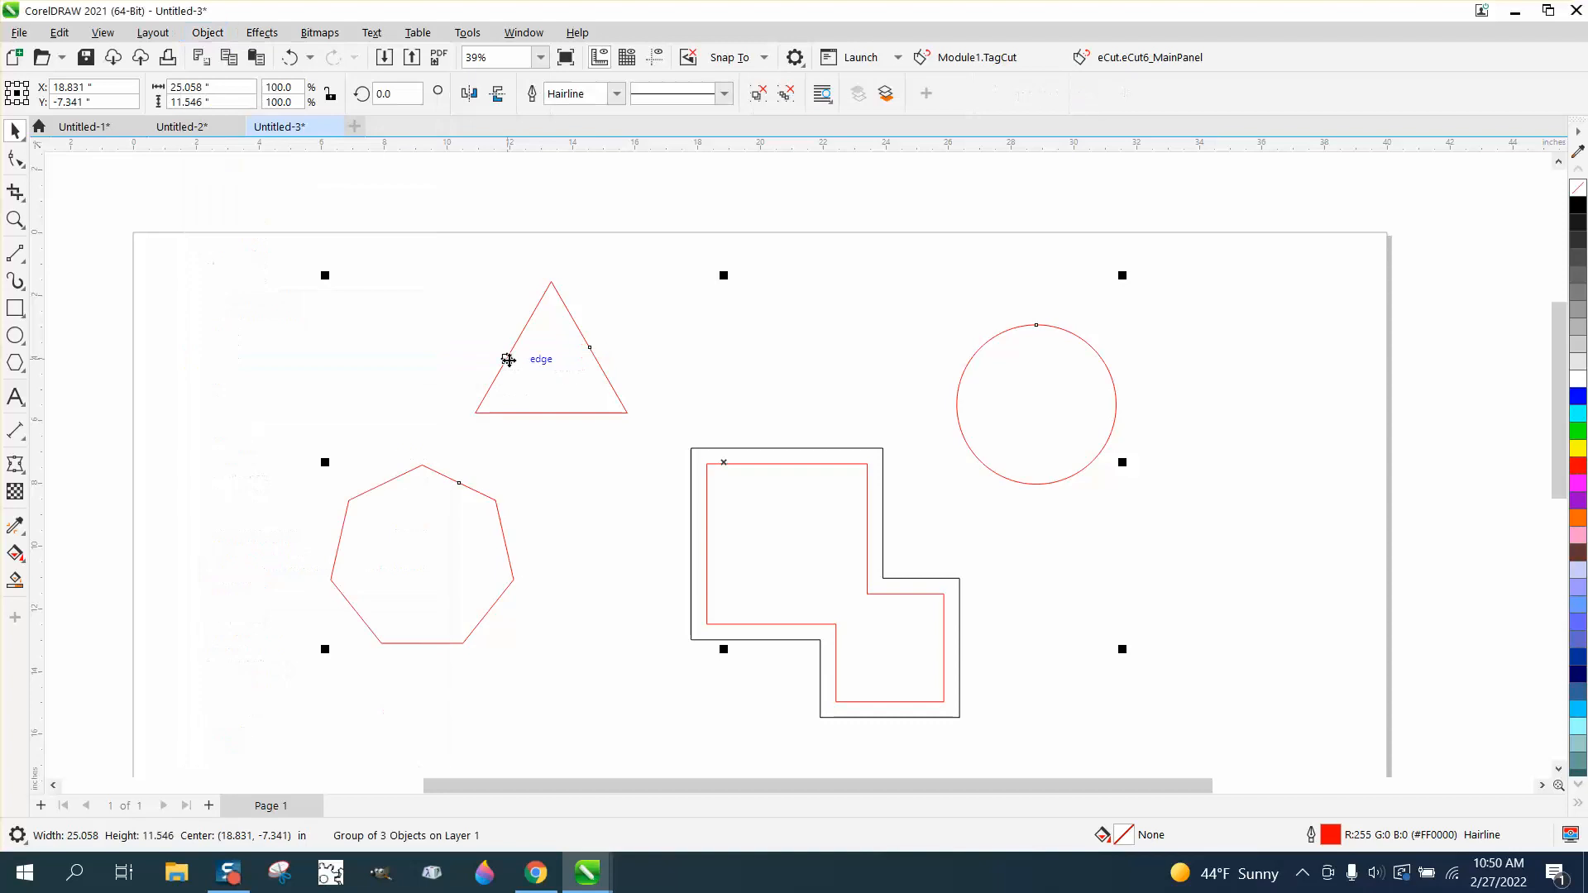
click(207, 32)
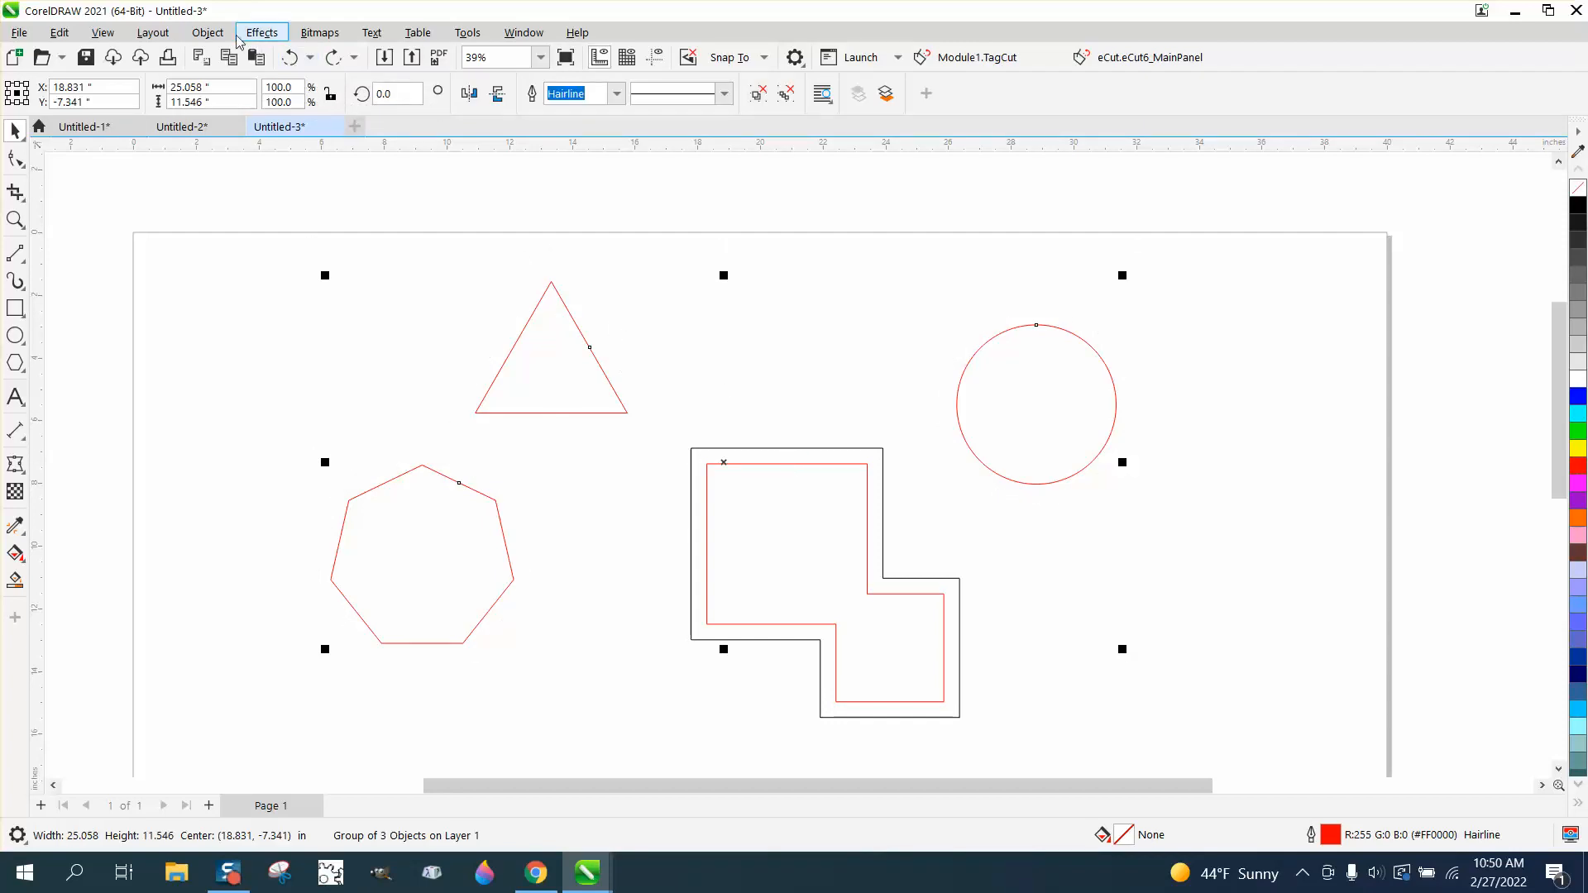
- Recheck Copy Effect, then ungroup the shapes, clear the stepped shape's contour and rearrange them
click(207, 31)
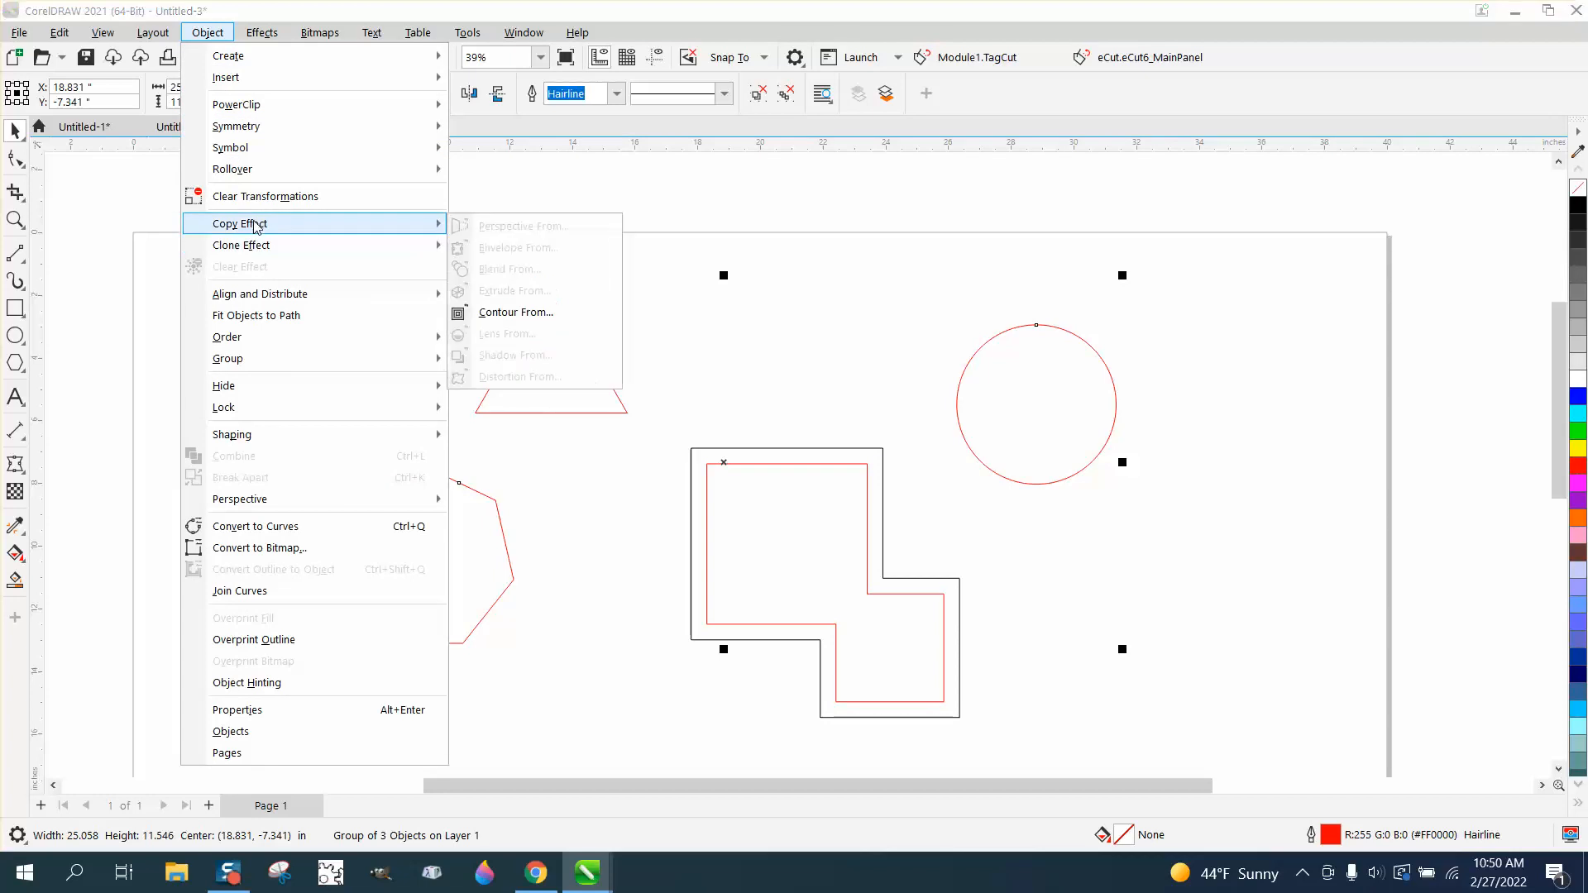
mouse_move(228, 357)
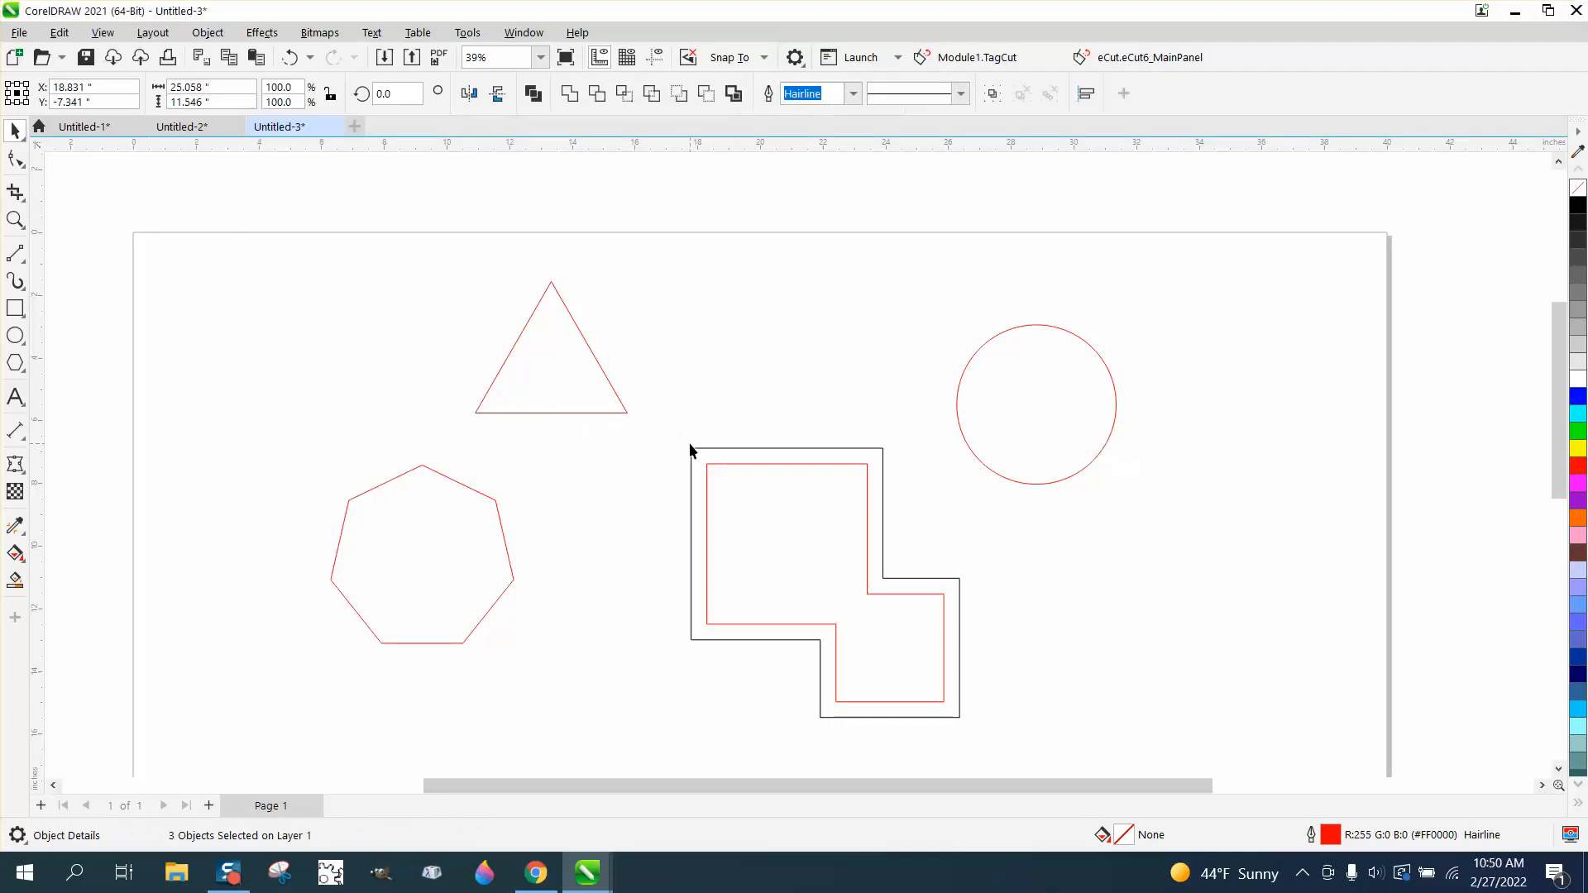
click(207, 31)
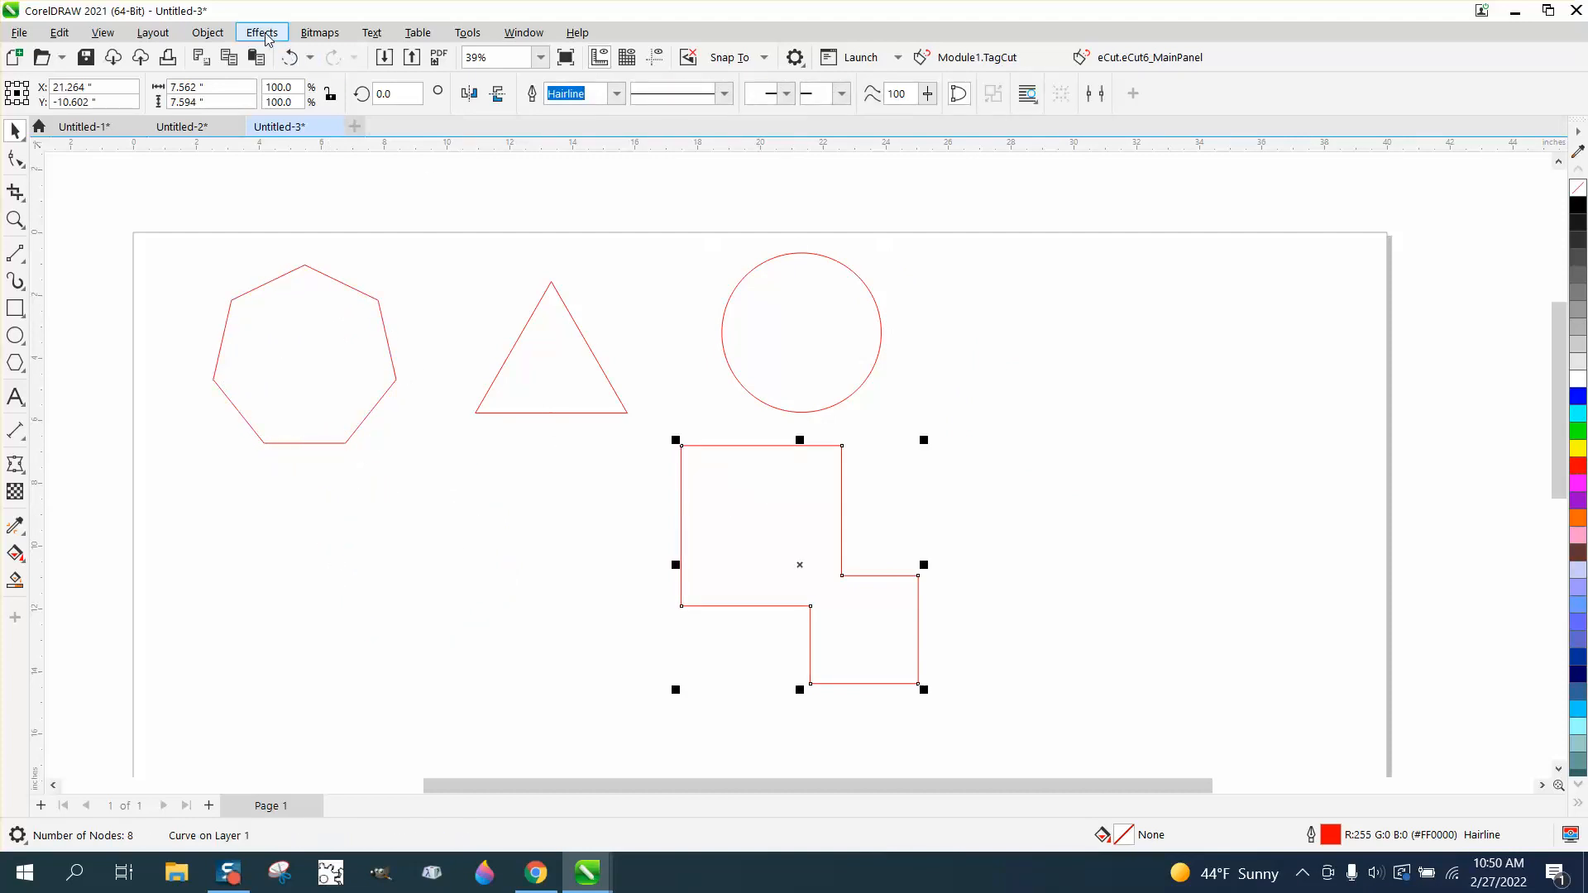
- Apply a black Outside contour with 1 step and 0.5" offset from the Contour docker
click(261, 31)
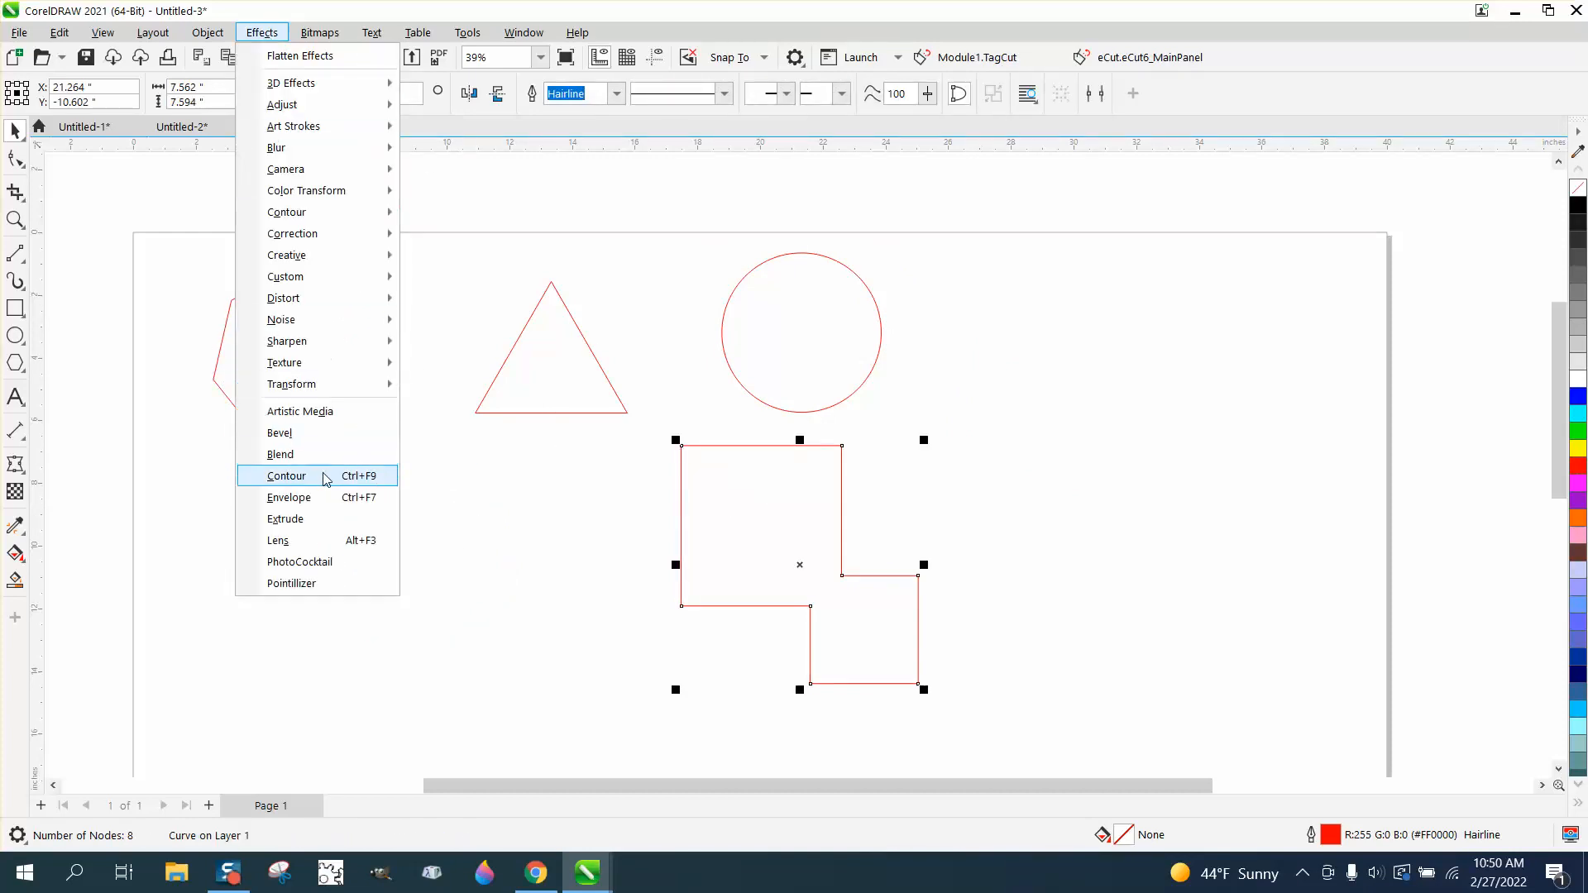
click(287, 475)
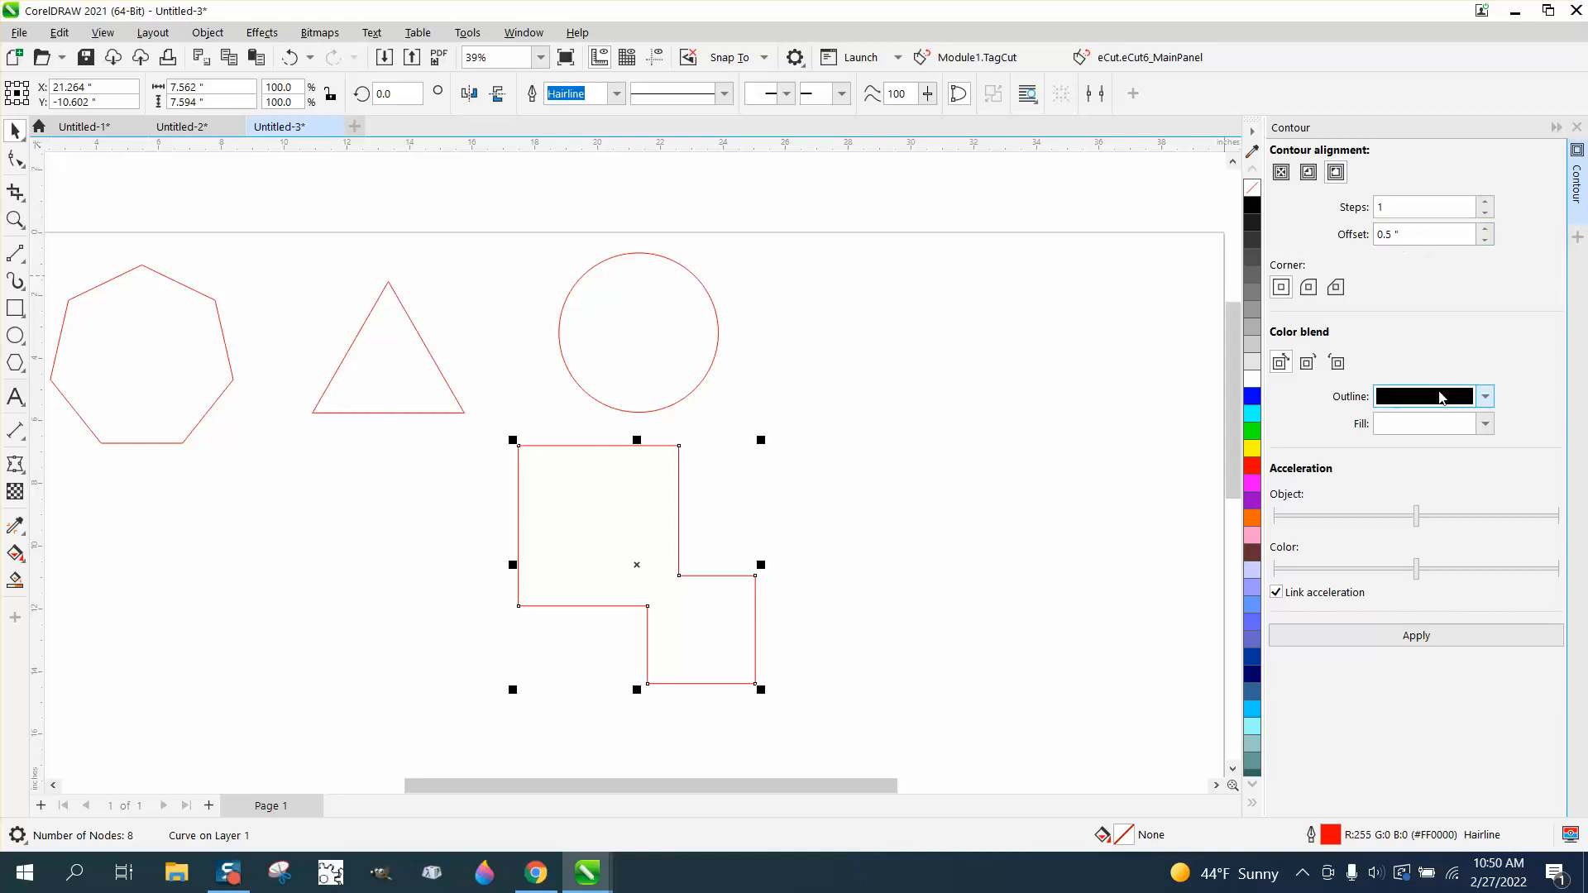
click(1415, 636)
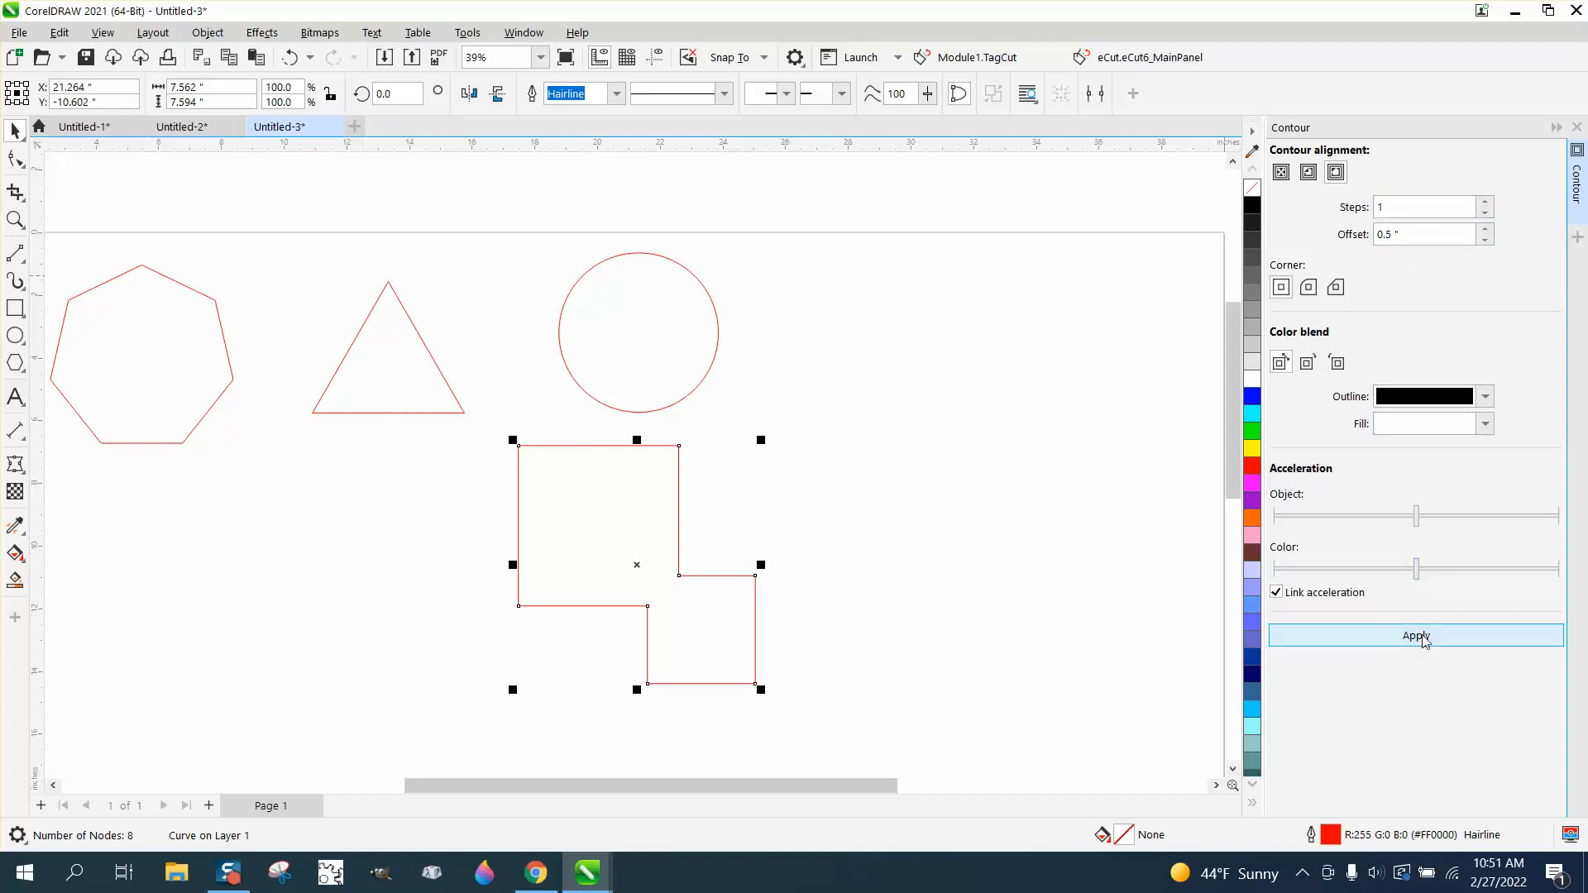
click(1415, 635)
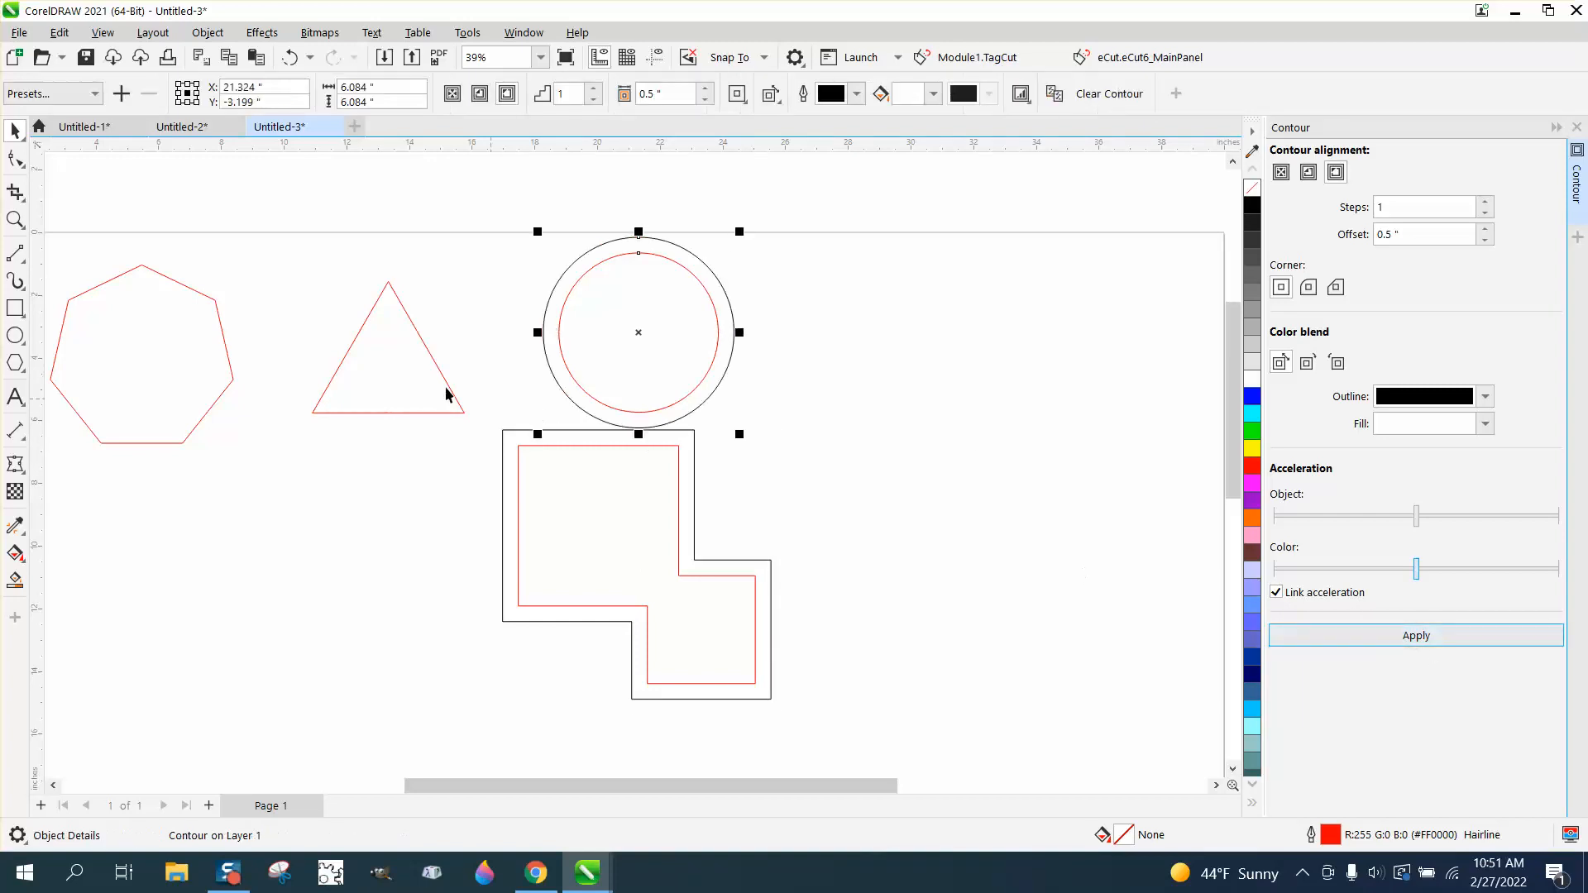
- Apply the contour to the triangle and heptagon, then undo the added contours
click(388, 339)
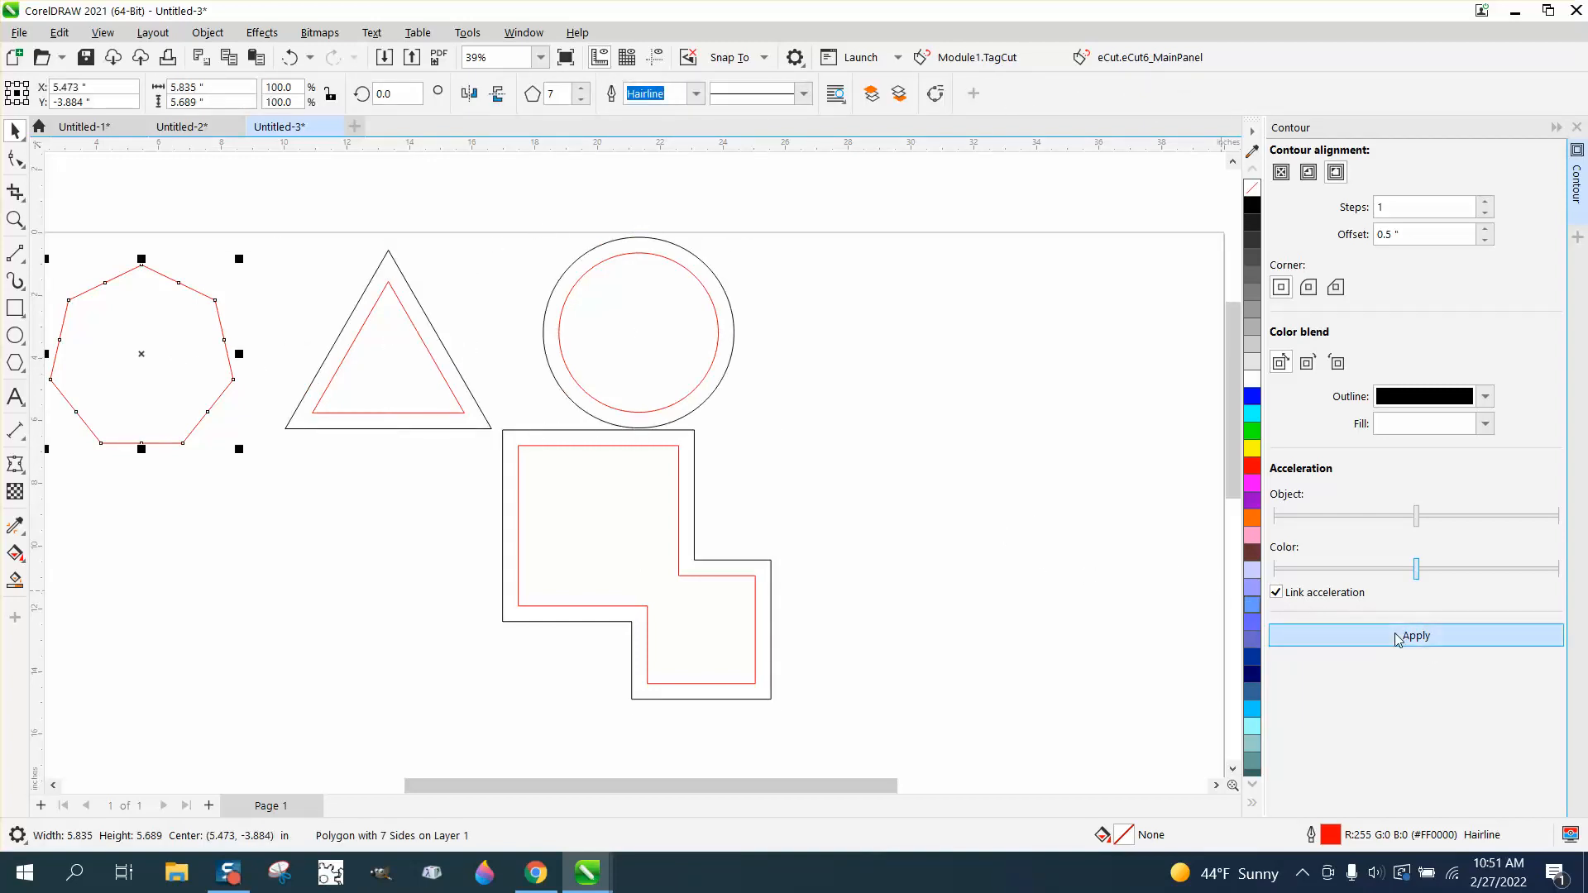
click(1413, 635)
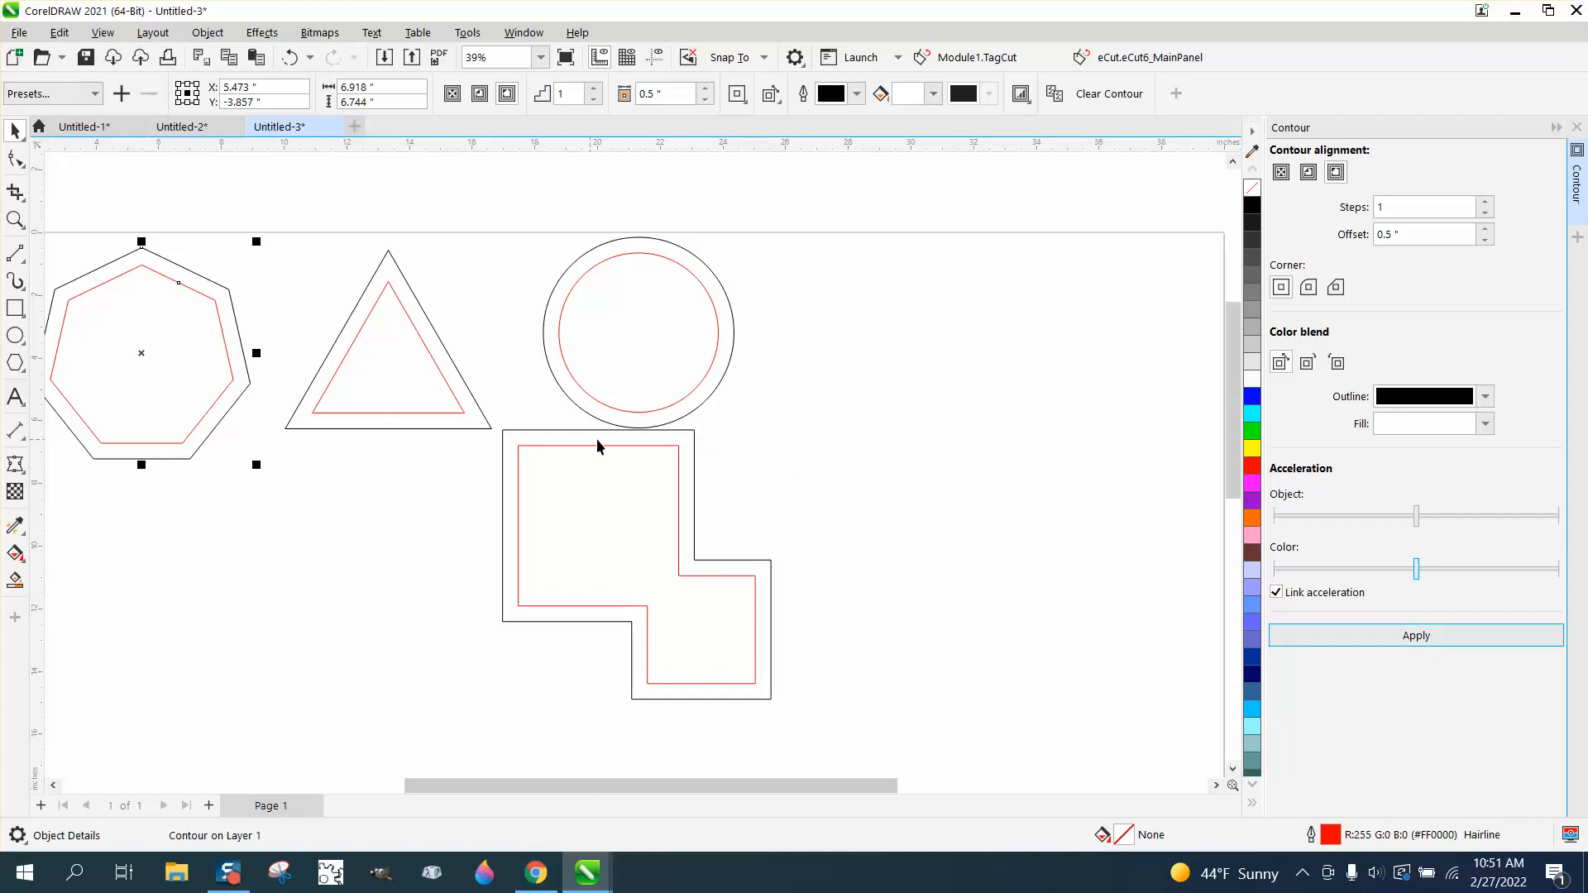
mouse_move(492, 309)
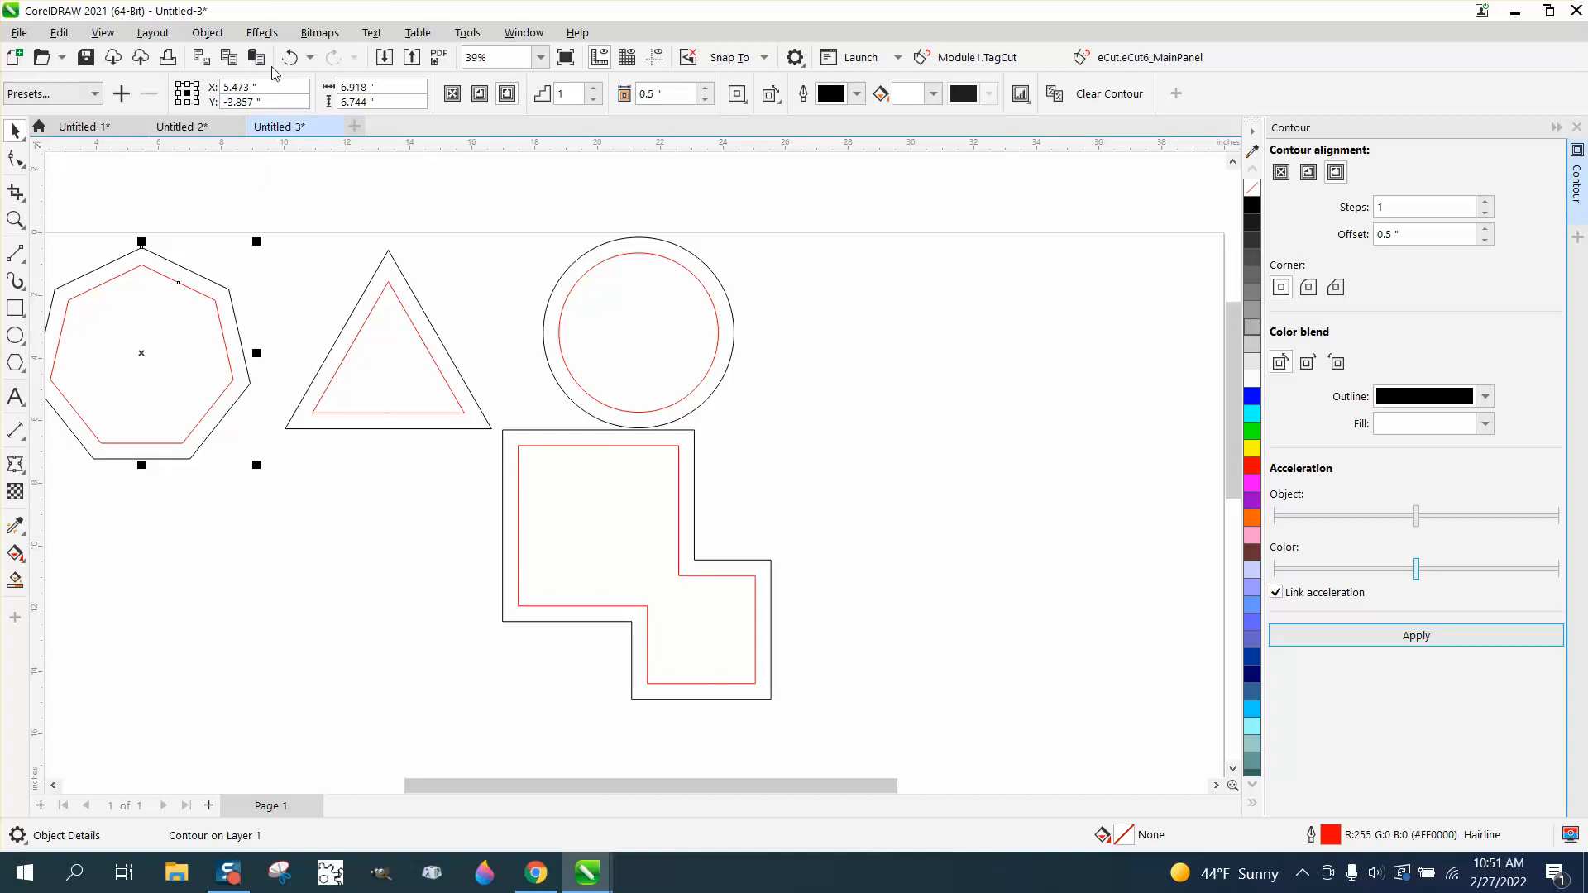
click(388, 348)
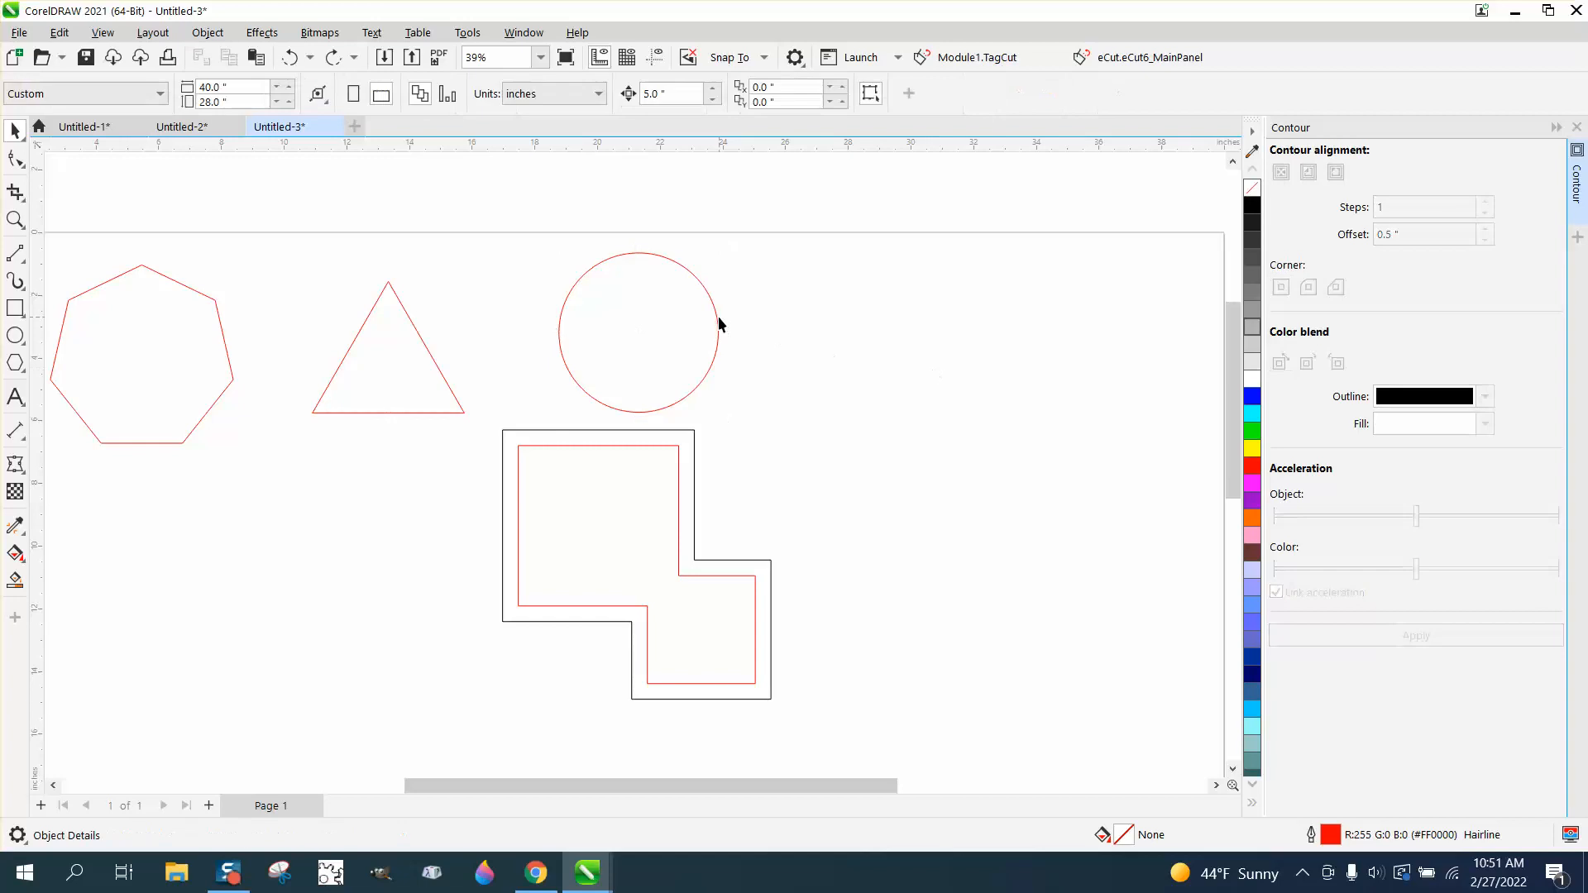
- Close the Contour docker, then click the stepped shape and the red circle
click(637, 332)
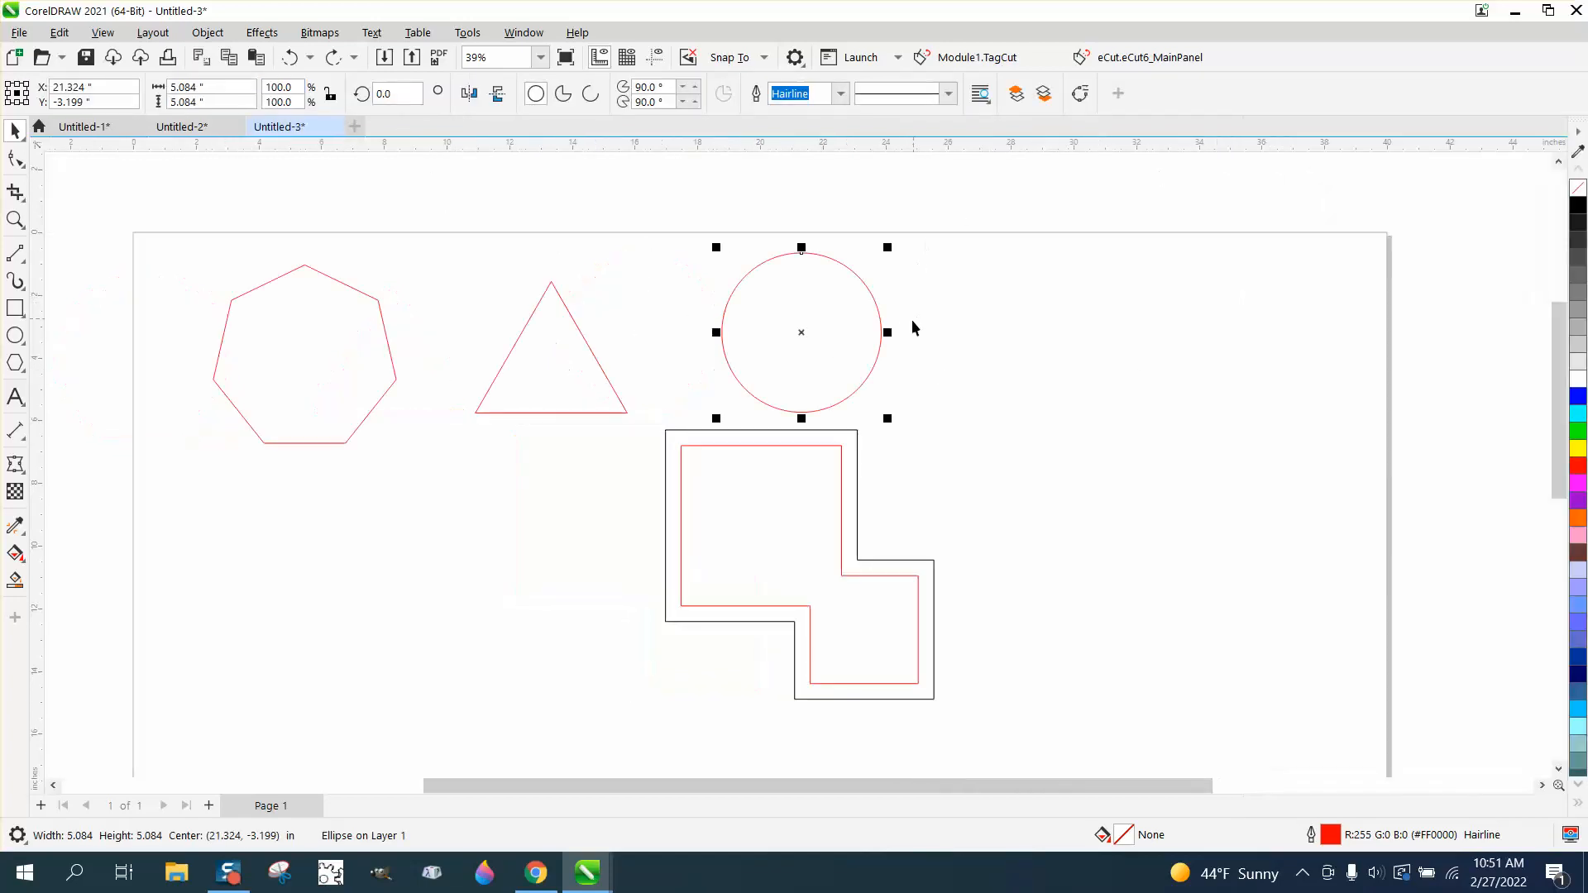
mouse_move(1222, 339)
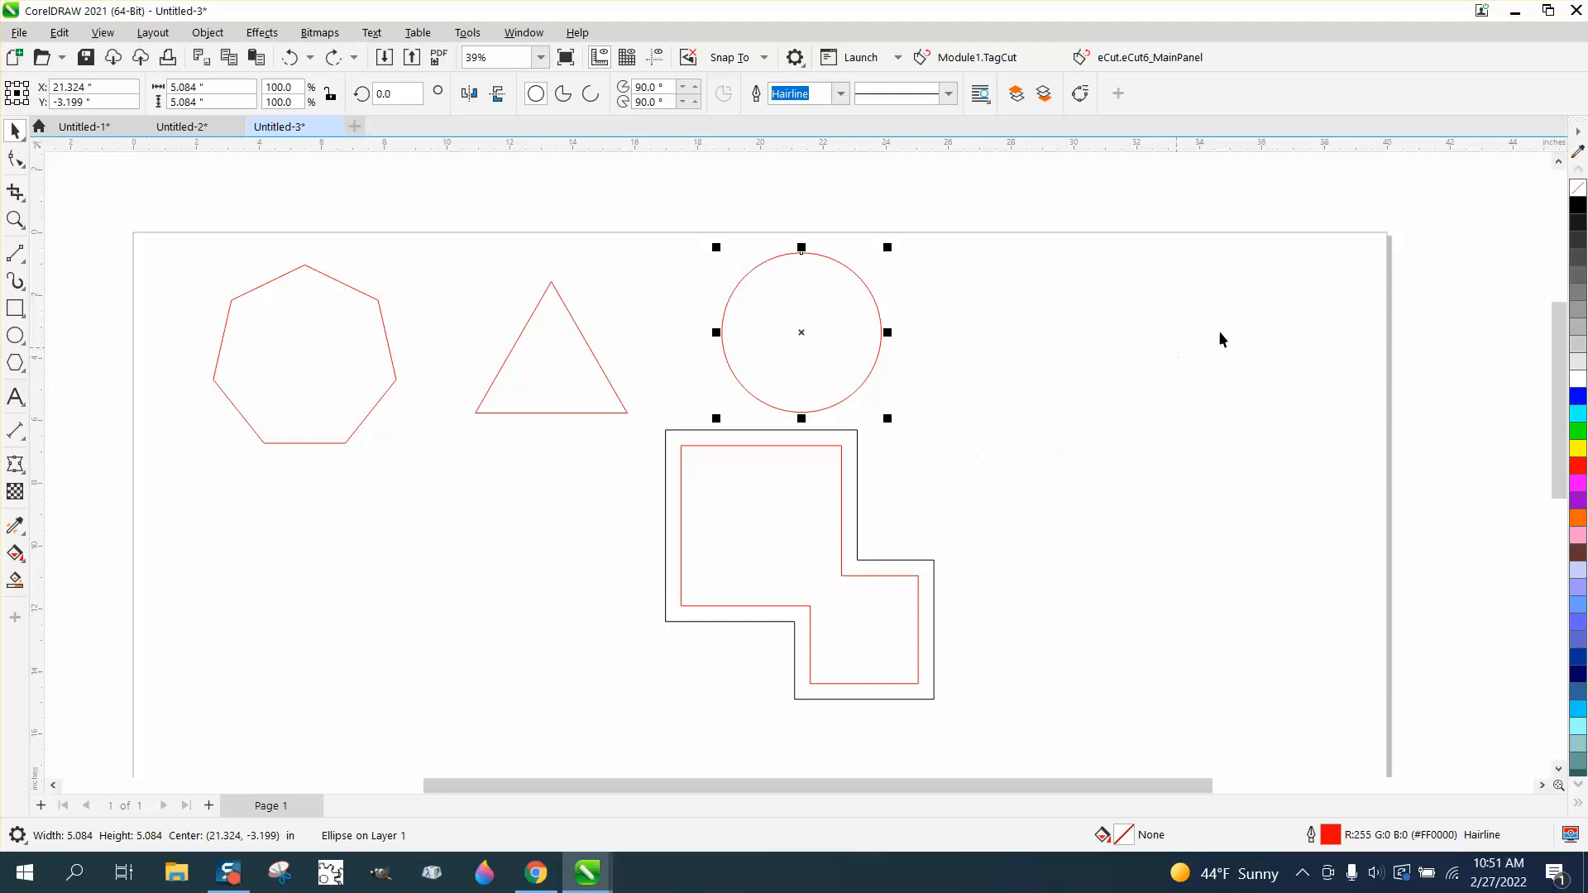
mouse_move(1163, 361)
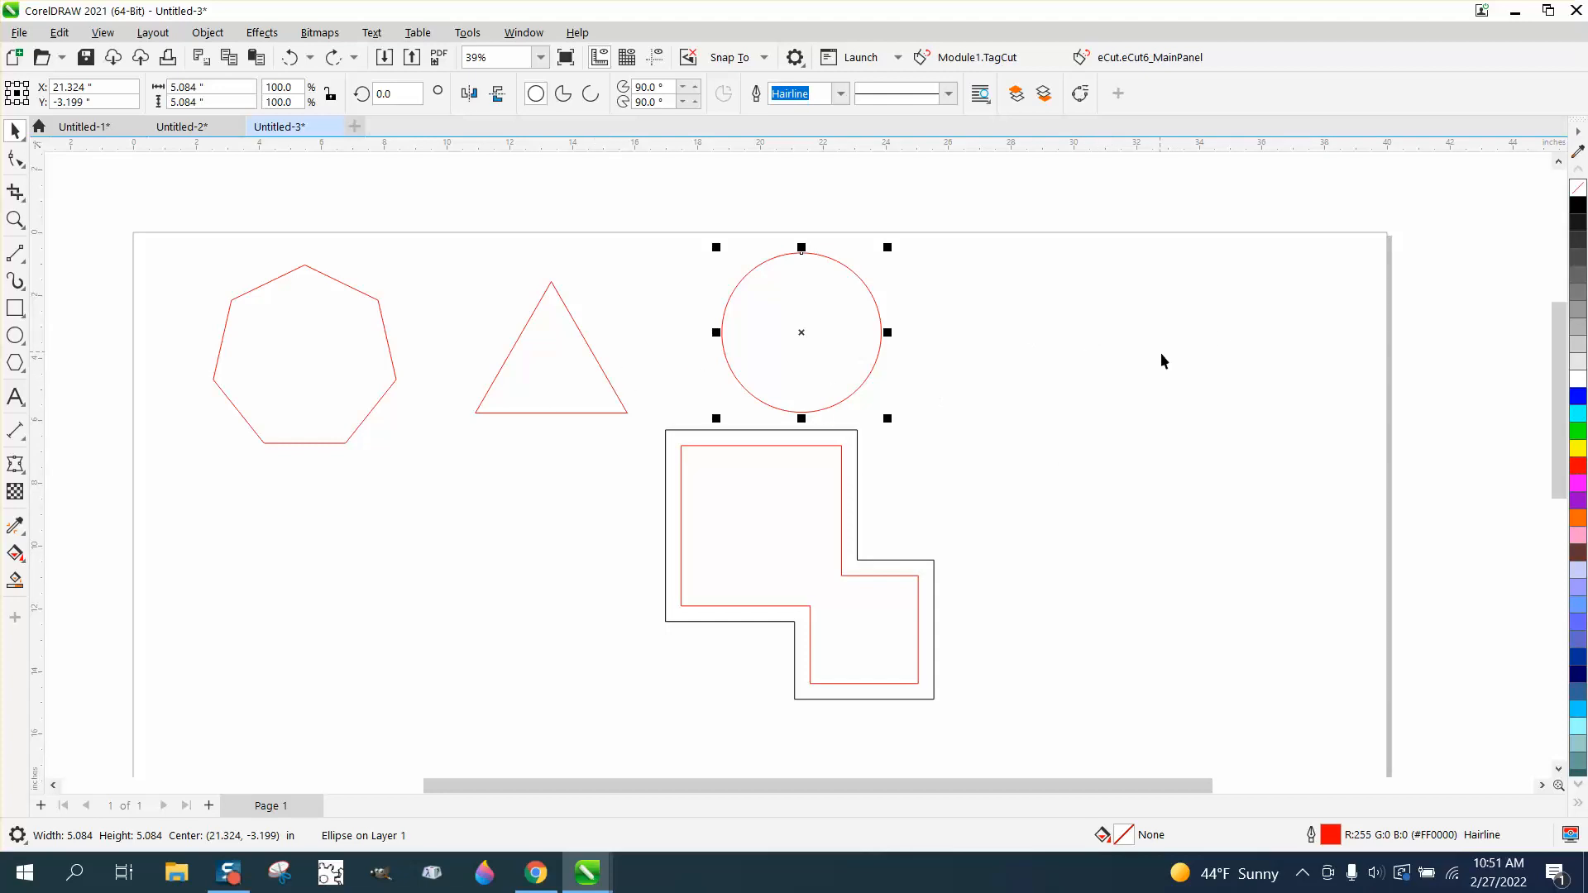
mouse_move(780, 459)
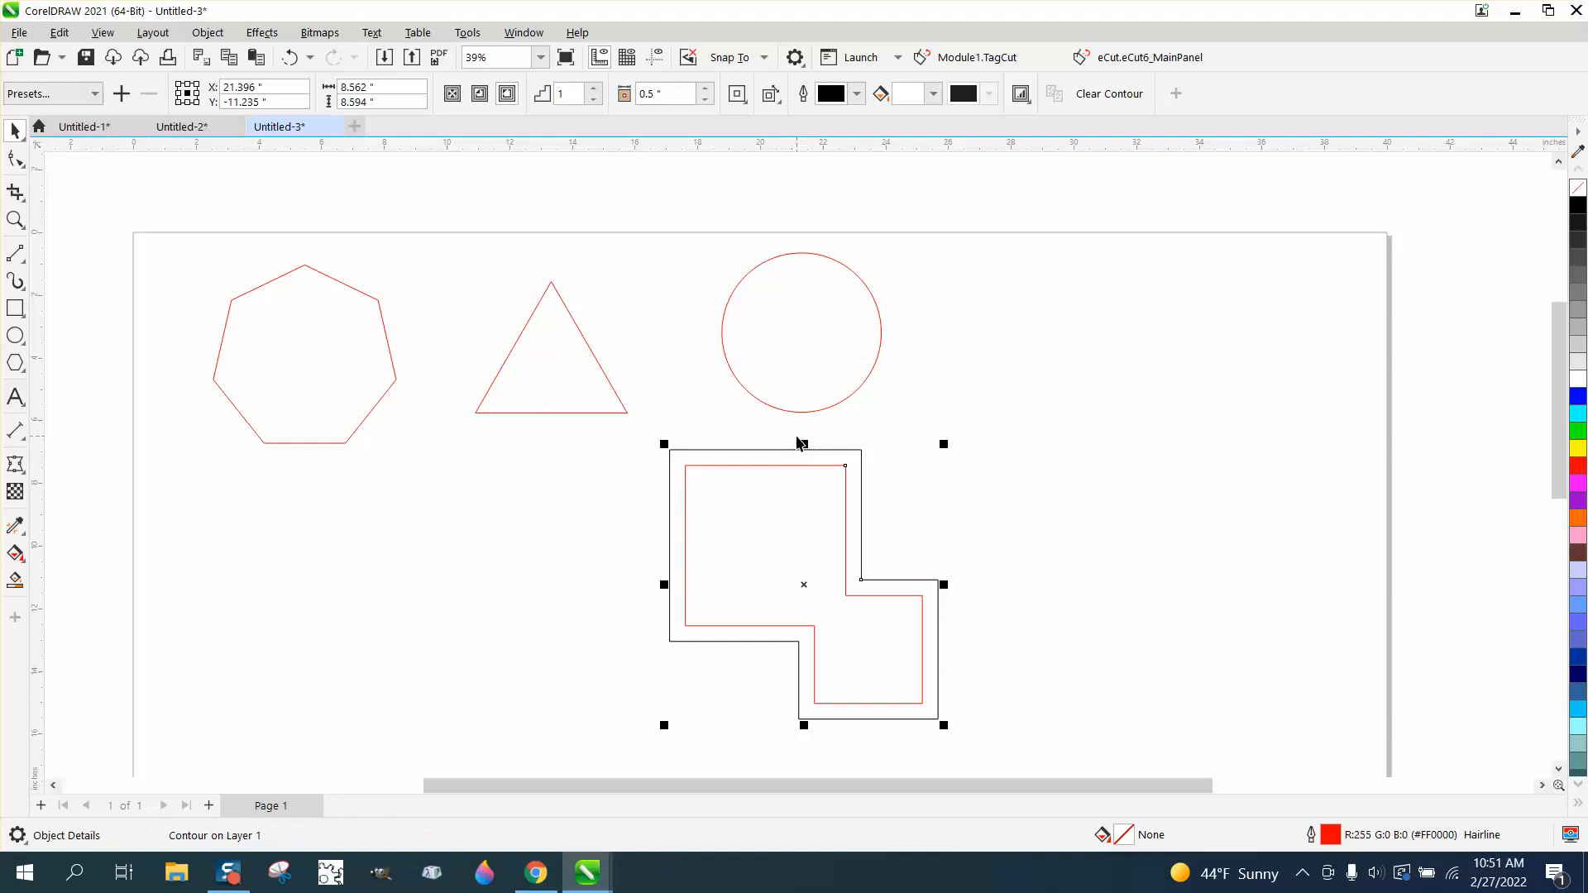
click(799, 331)
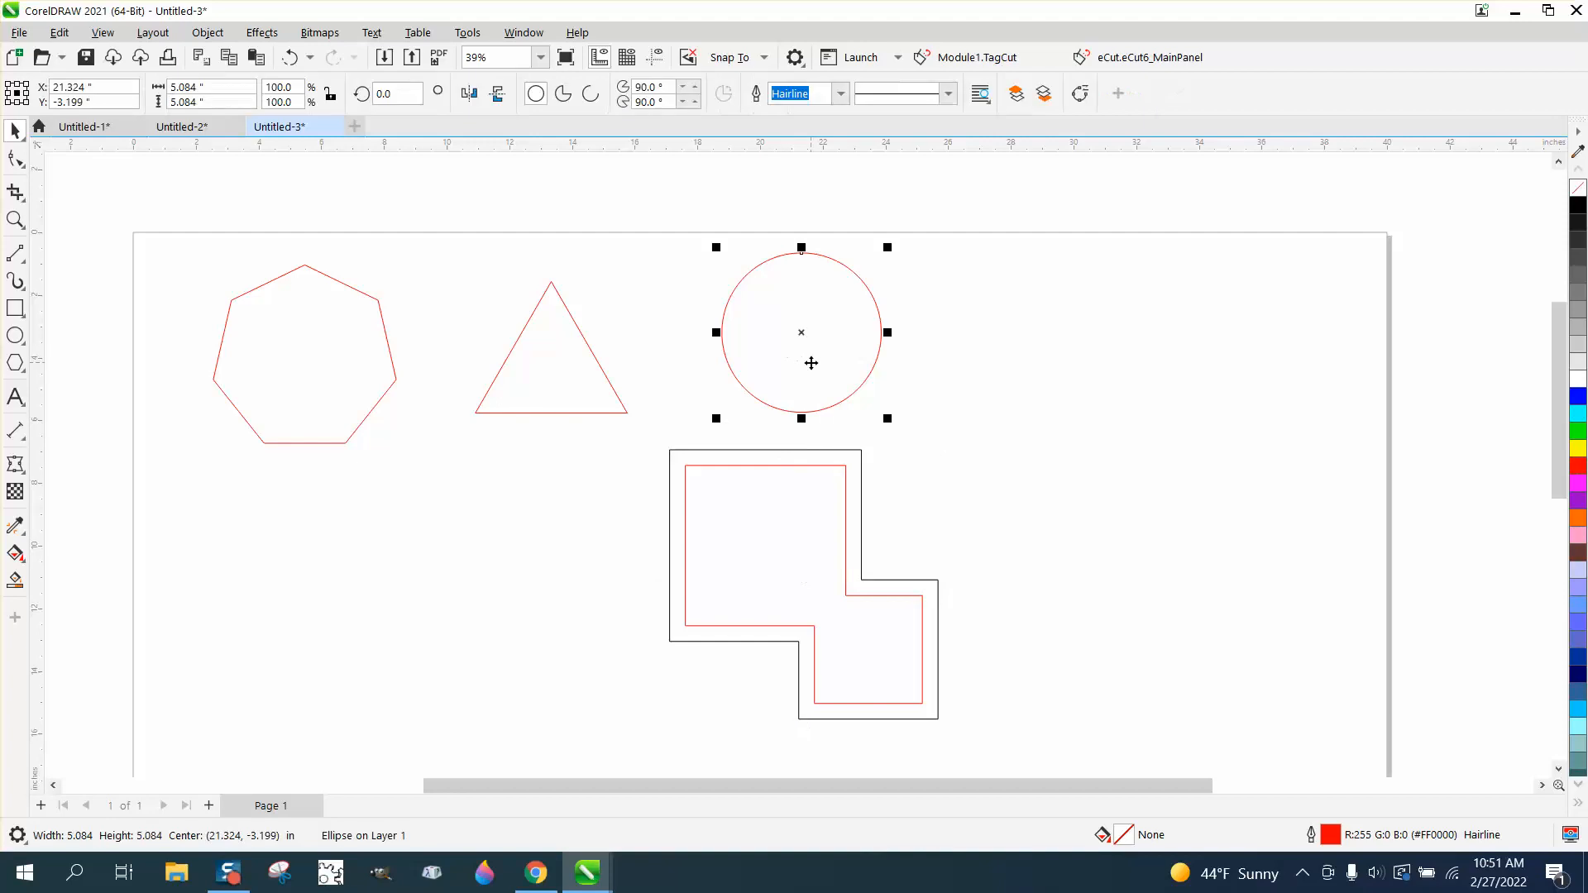
- With the red circle selected, open the Object menu
click(207, 33)
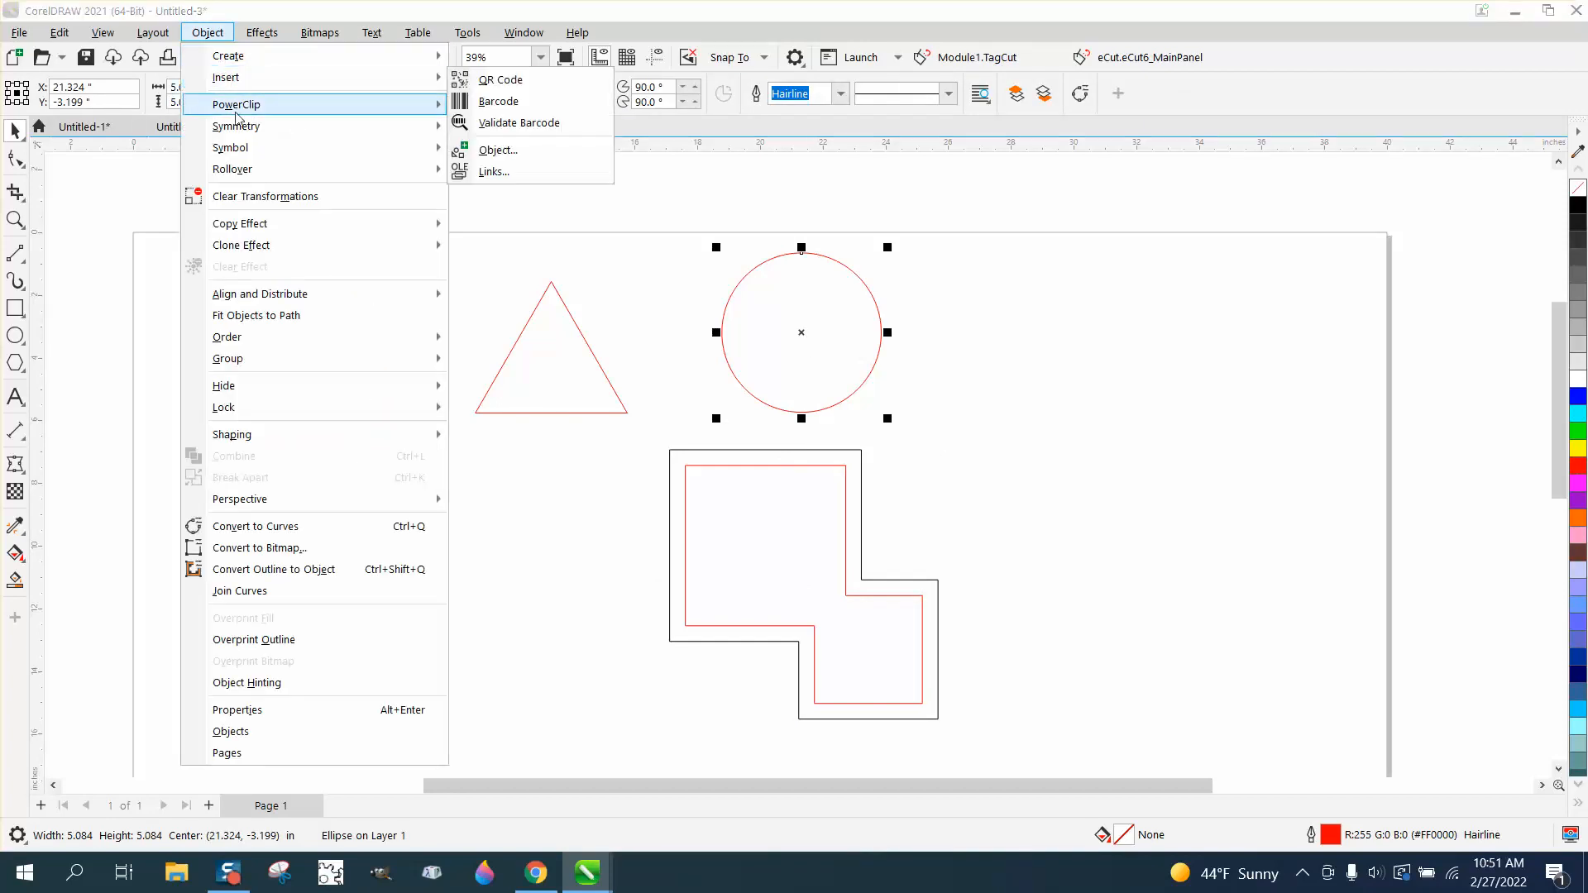
mouse_move(240, 223)
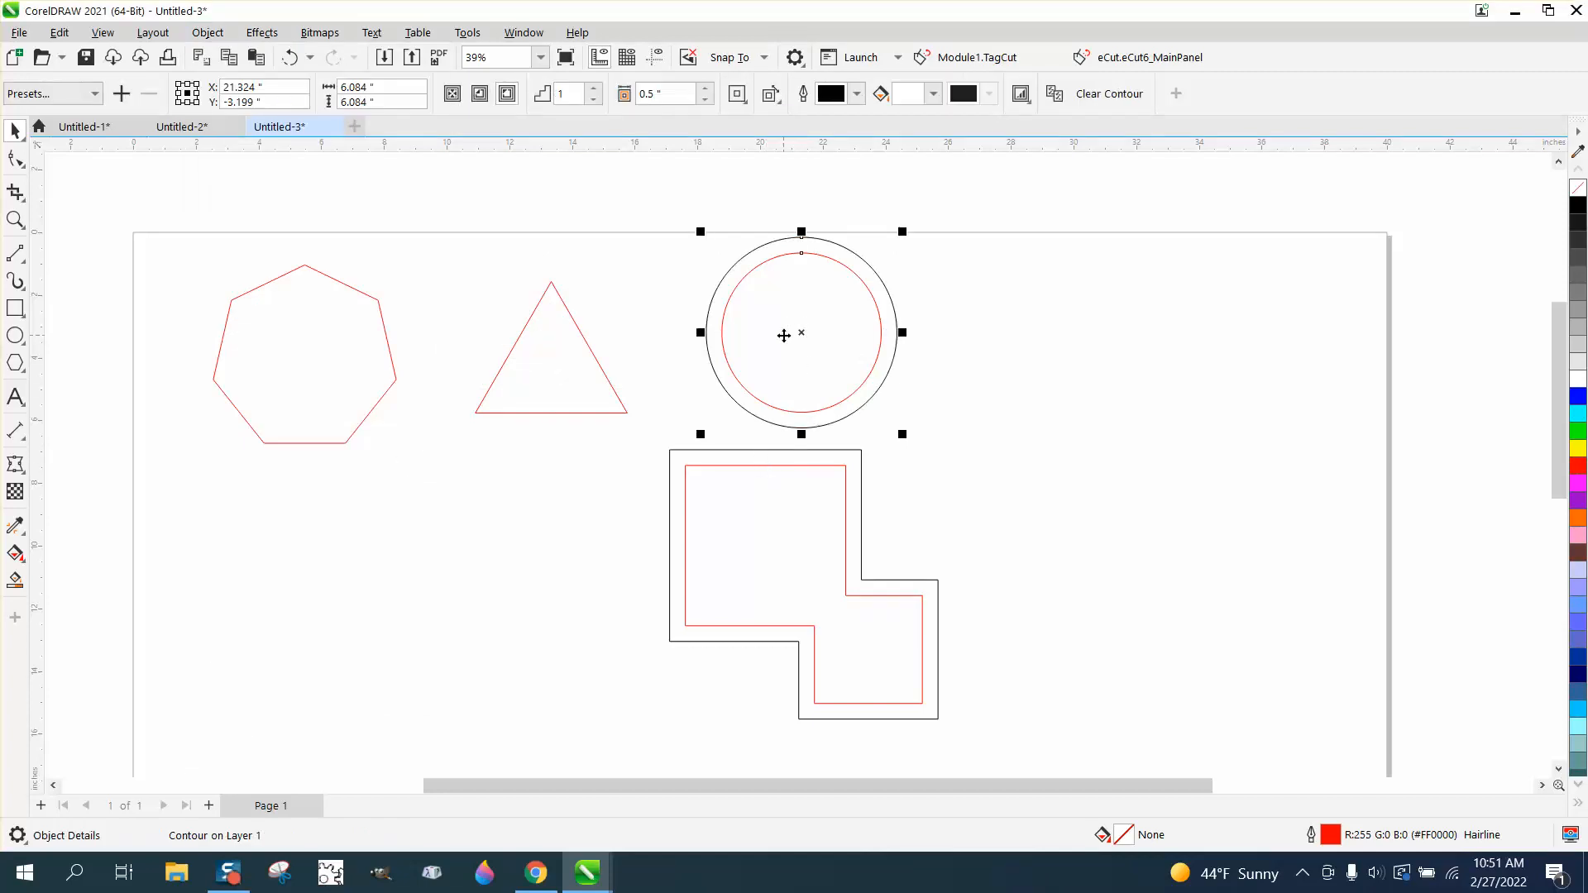
mouse_move(808, 481)
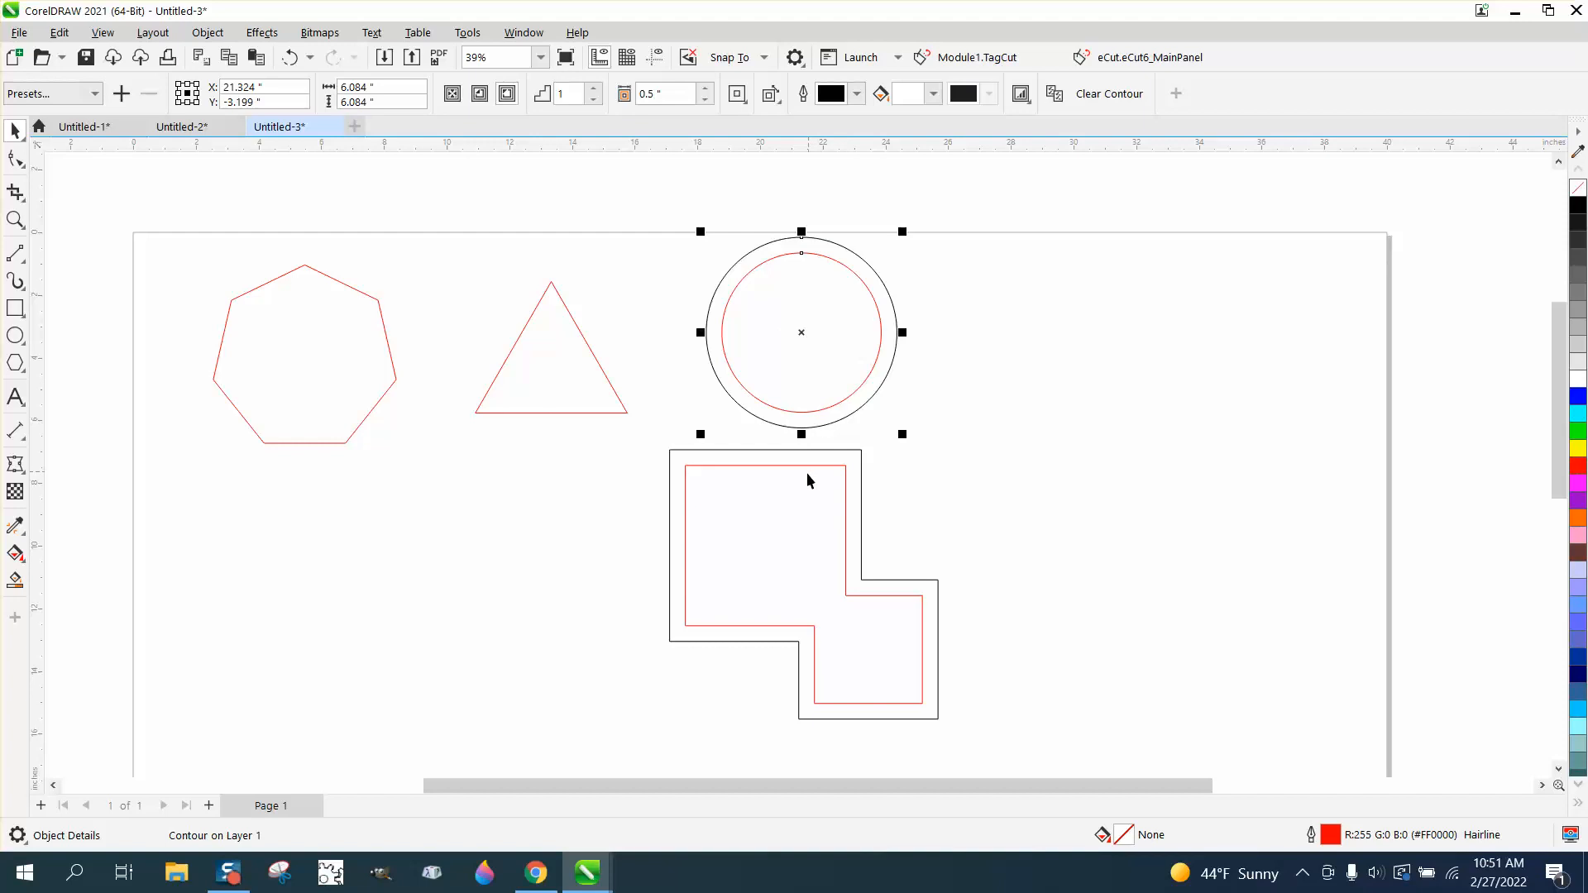
mouse_move(808, 484)
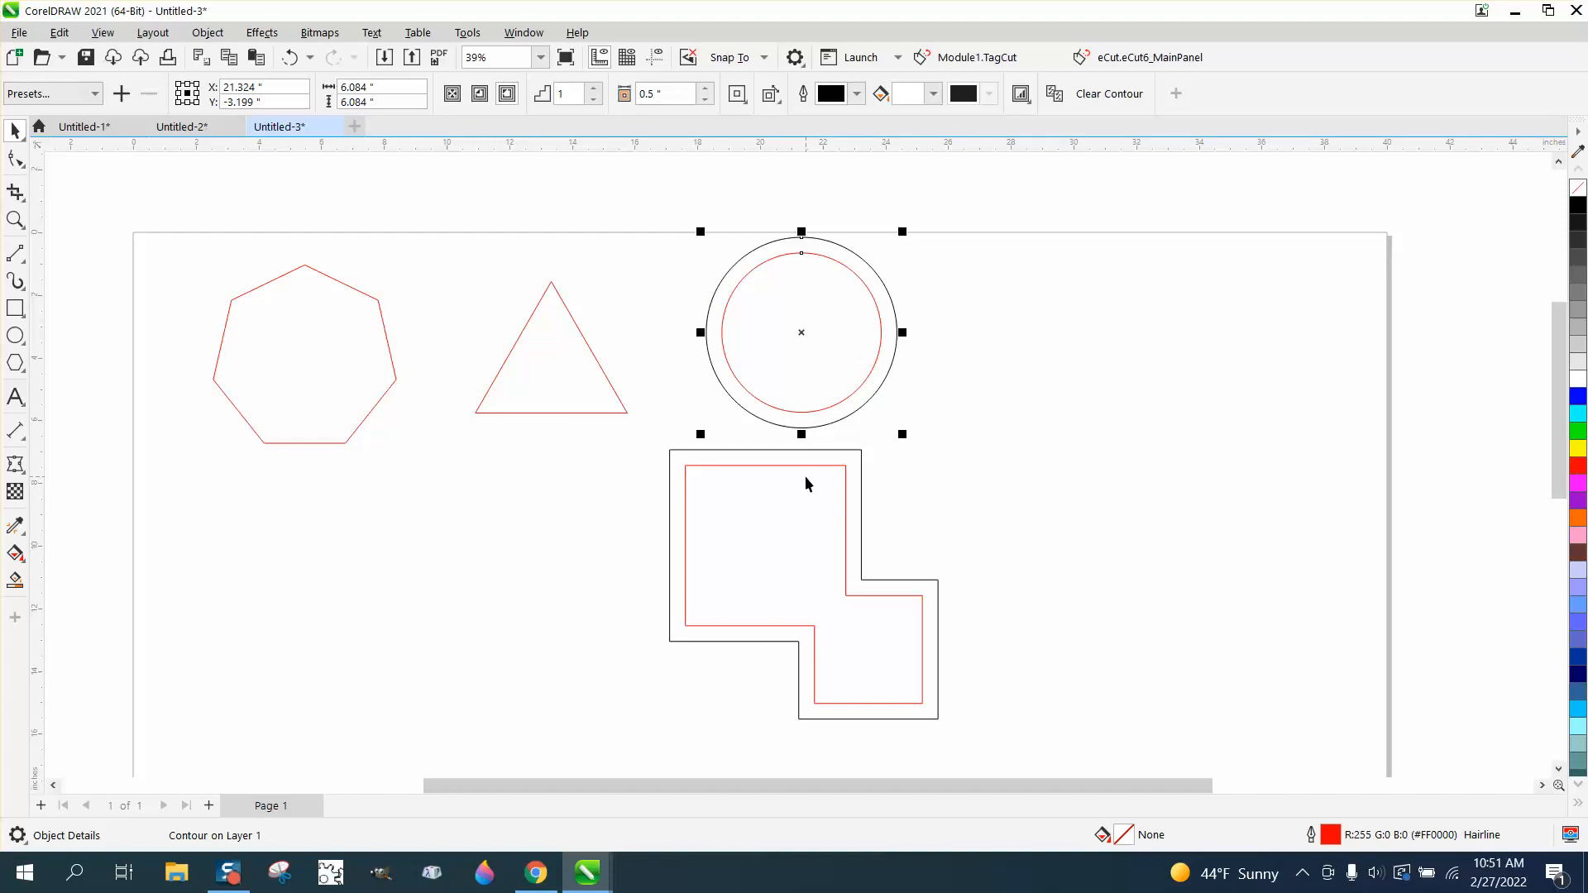